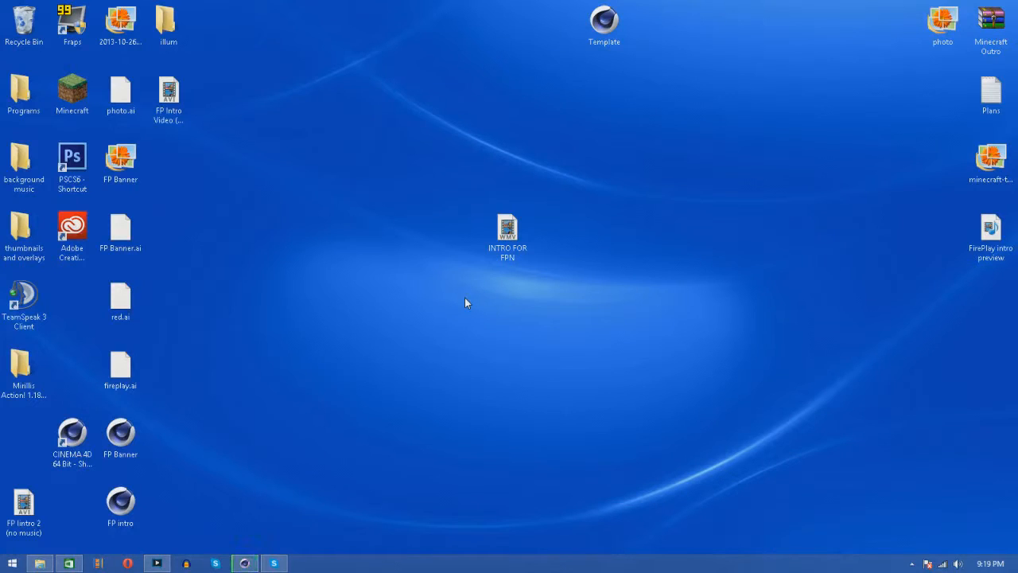
{"action": "mouse_move", "coordinate": [451, 189]}
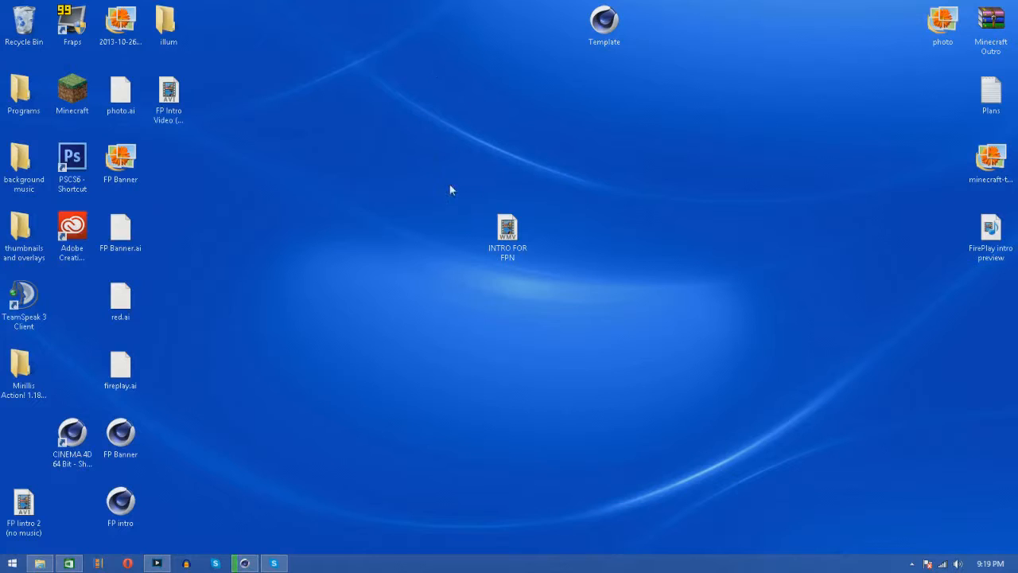
Step: Move the INTRO FOR FPN video icon to the top row beside Template
{"action": "left_click_drag", "start_coordinate": [507, 231], "coordinate": [653, 29]}
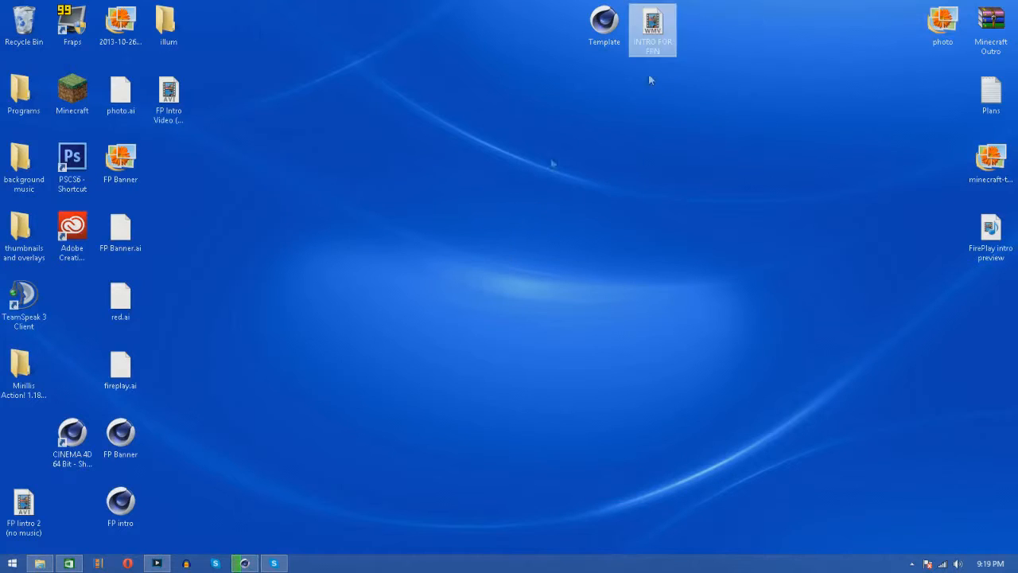
{"action": "left_click", "coordinate": [531, 169]}
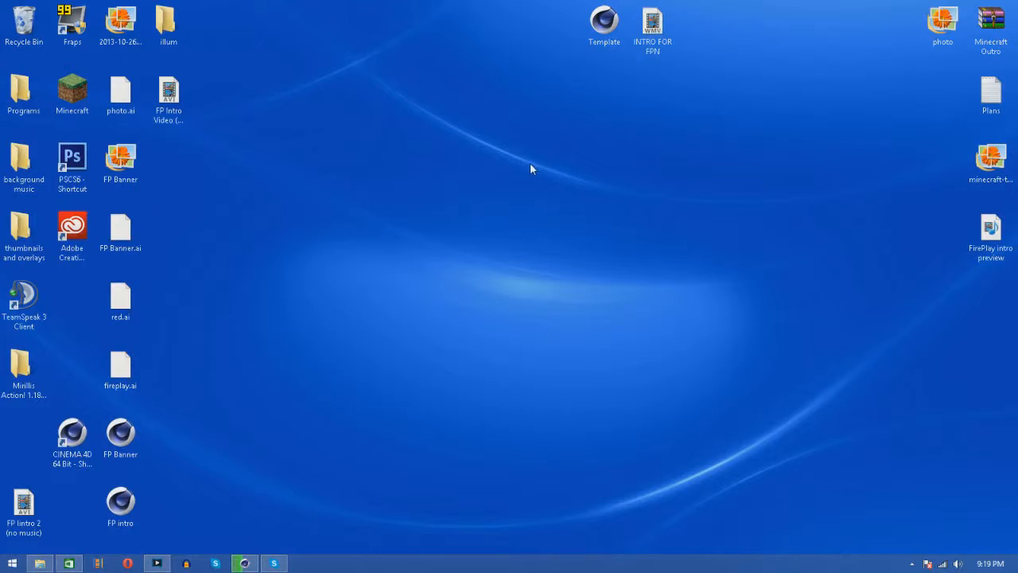
{"action": "mouse_move", "coordinate": [712, 183]}
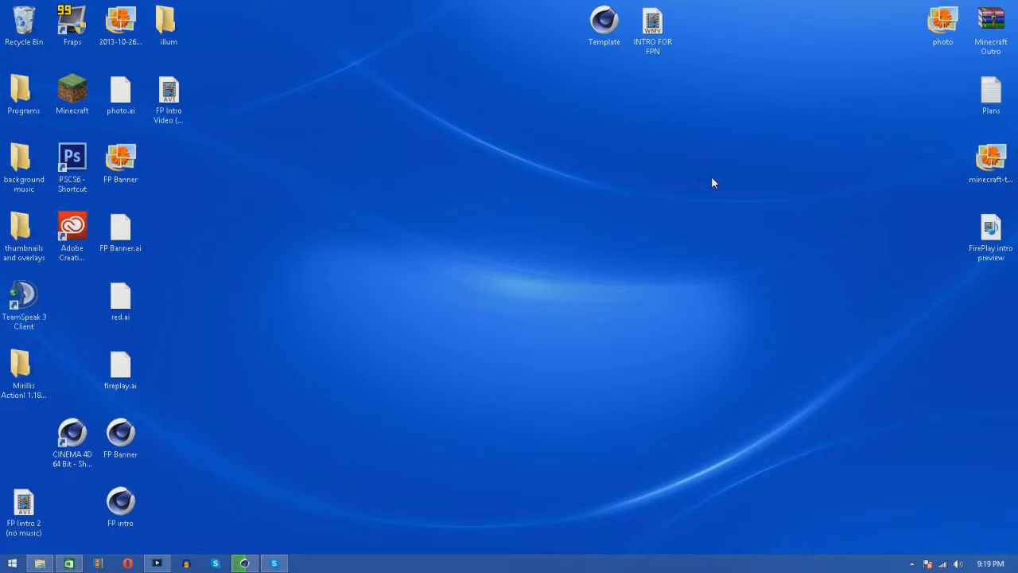
{"action": "mouse_move", "coordinate": [509, 271]}
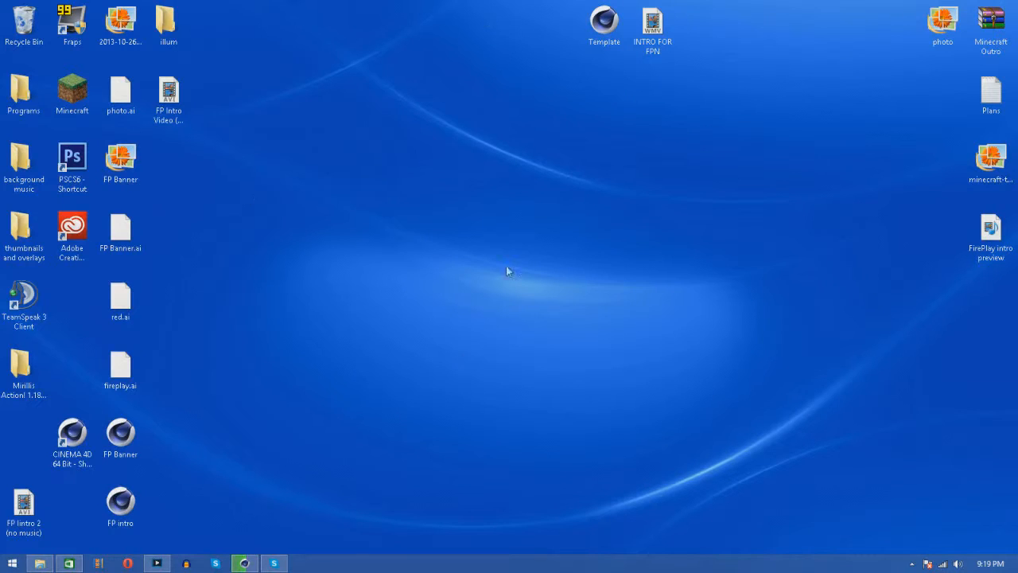
{"action": "mouse_move", "coordinate": [364, 148]}
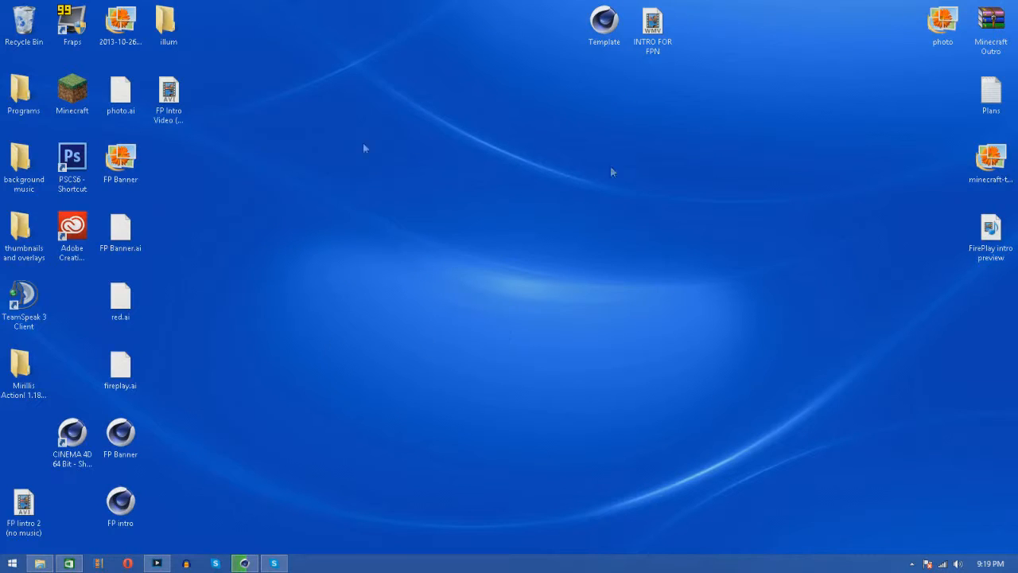
{"action": "mouse_move", "coordinate": [612, 275]}
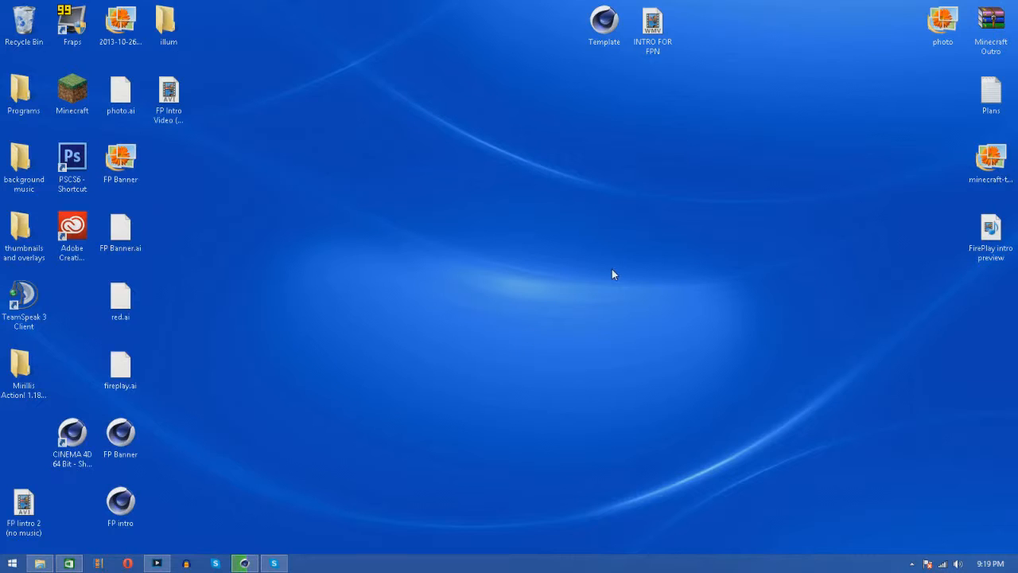
{"action": "mouse_move", "coordinate": [324, 438]}
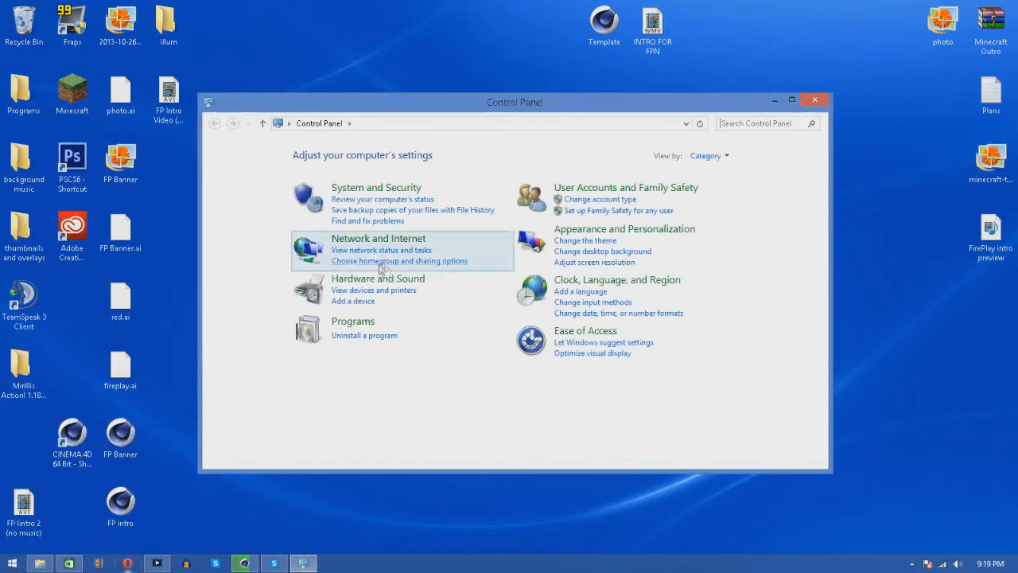
{"action": "mouse_move", "coordinate": [380, 198]}
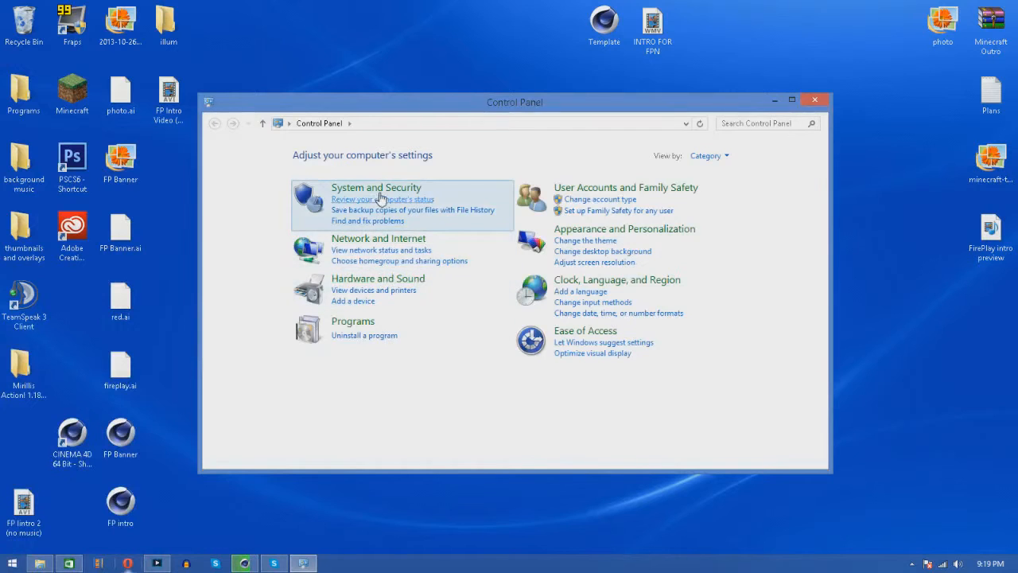
{"action": "left_click", "coordinate": [376, 187]}
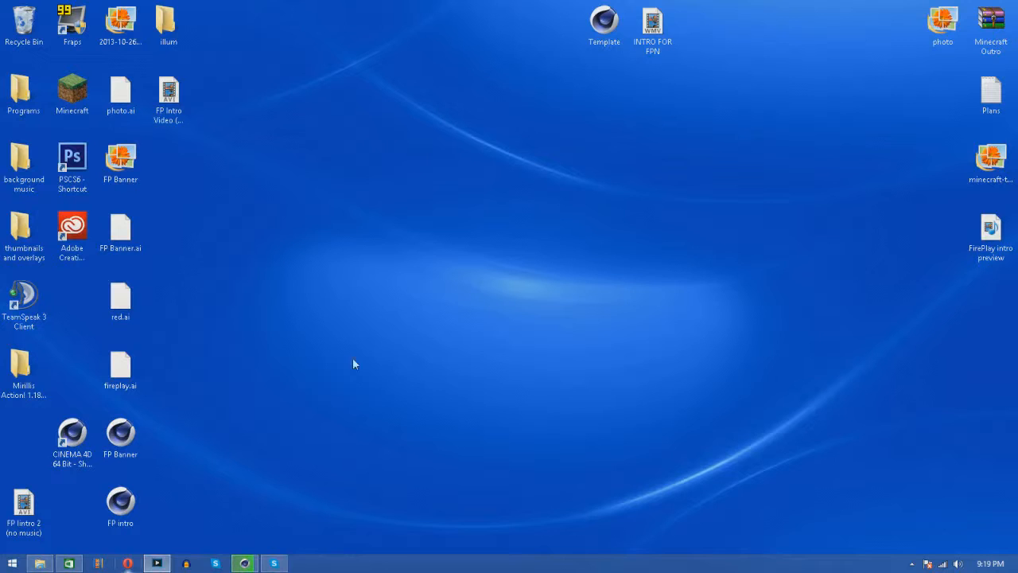
{"action": "mouse_move", "coordinate": [346, 383]}
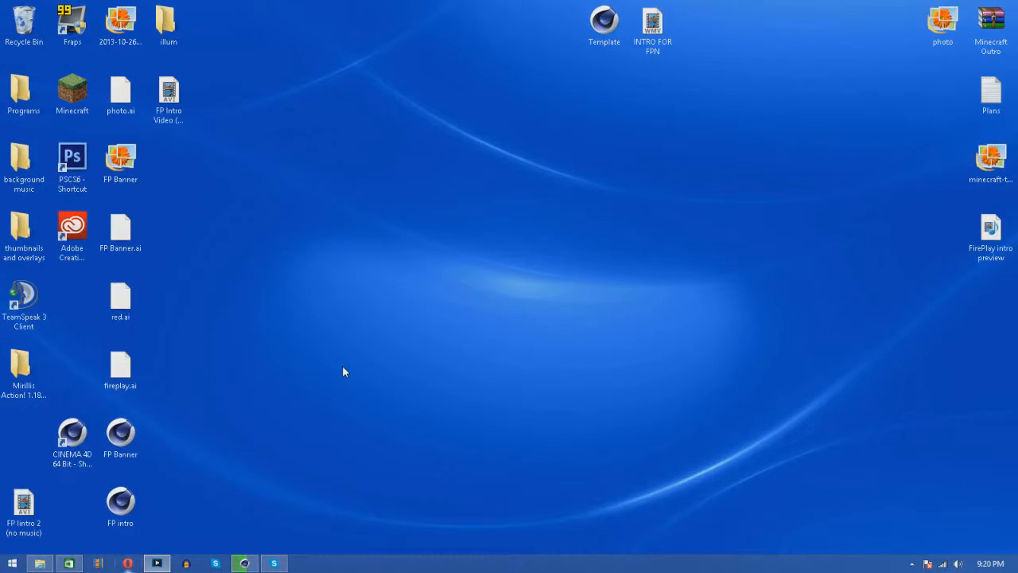
{"action": "mouse_move", "coordinate": [363, 489]}
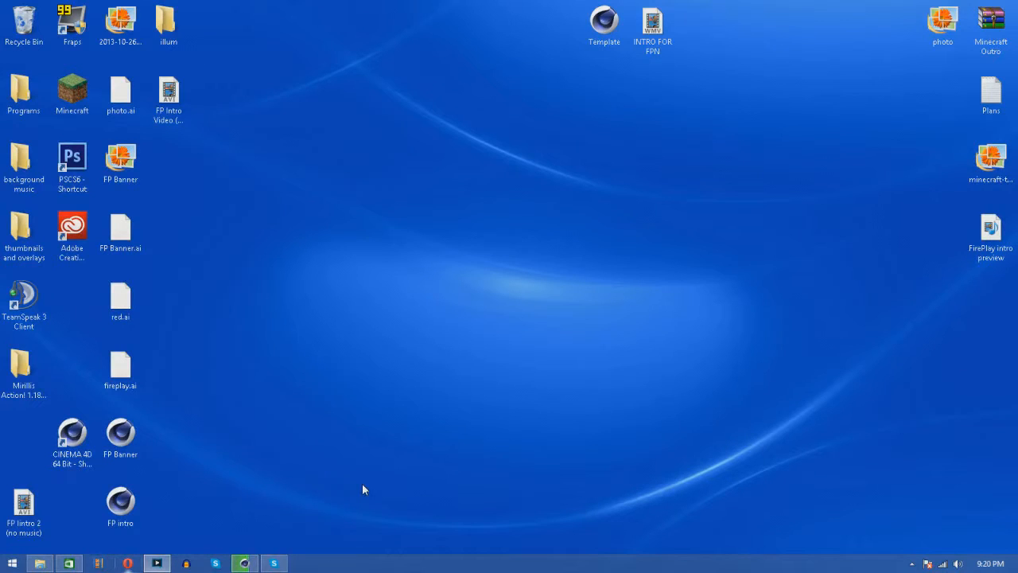
{"action": "mouse_move", "coordinate": [446, 451]}
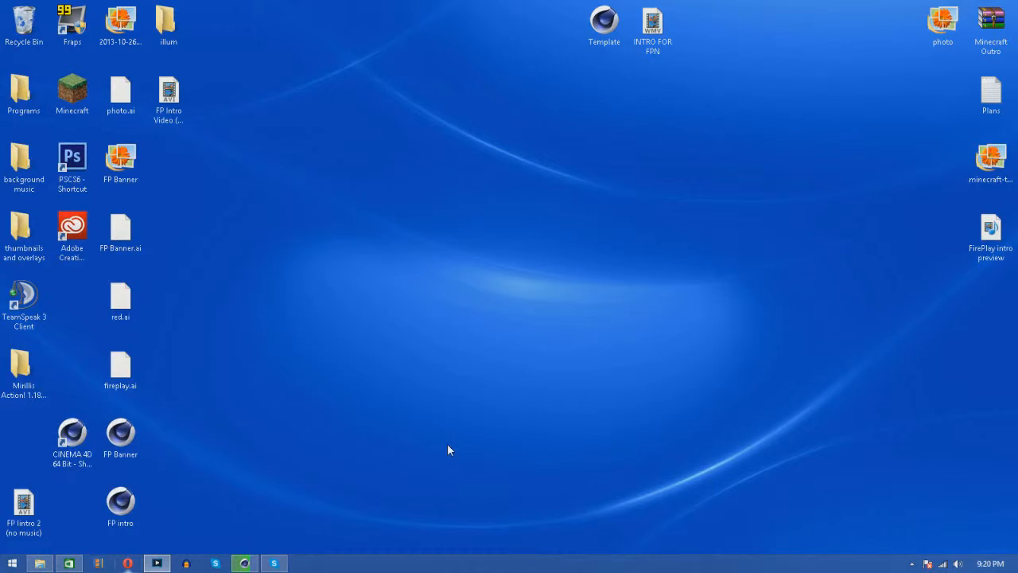
{"action": "mouse_move", "coordinate": [556, 140]}
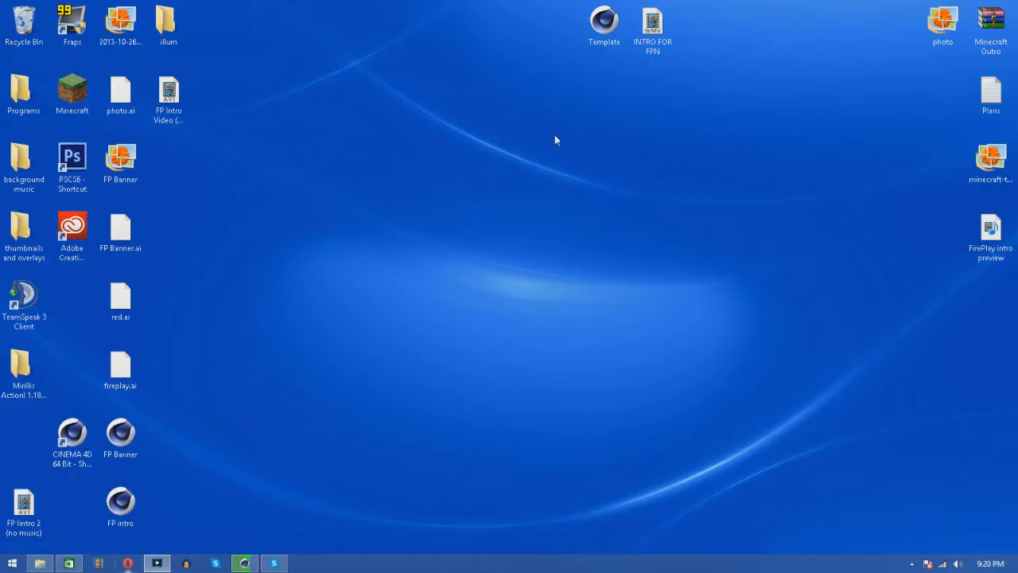
{"action": "mouse_move", "coordinate": [280, 476]}
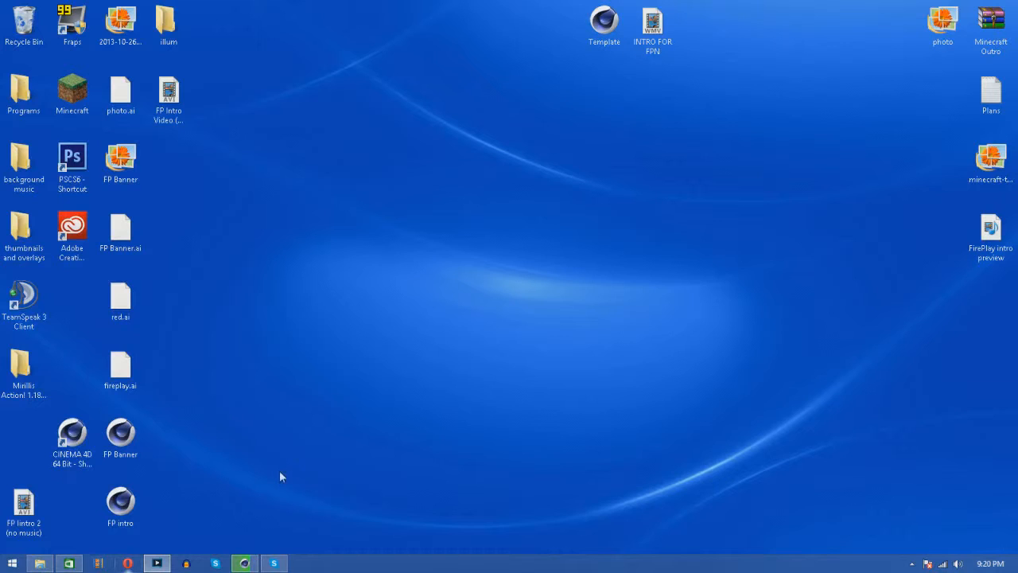
{"action": "mouse_move", "coordinate": [314, 386]}
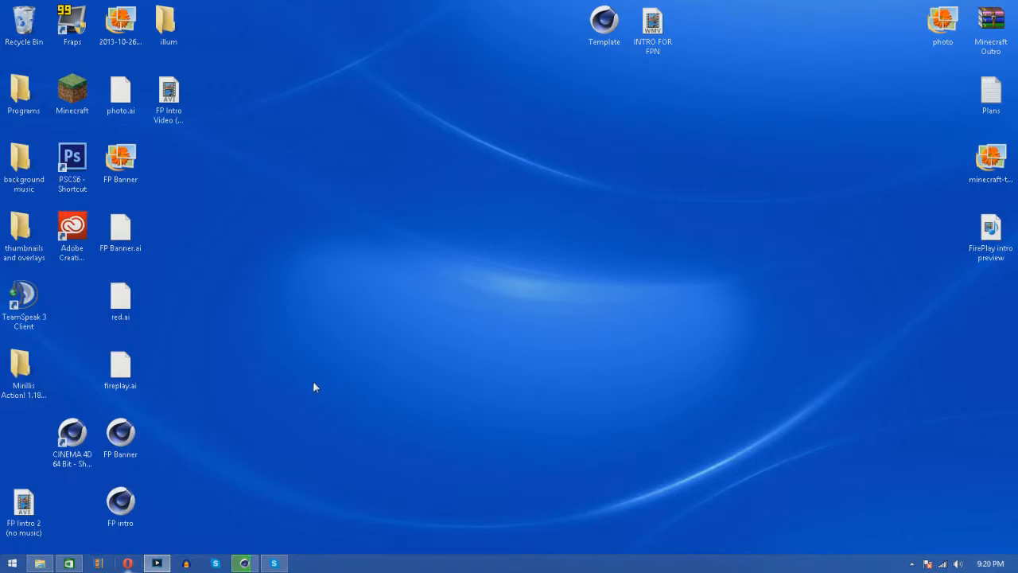
{"action": "mouse_move", "coordinate": [513, 236]}
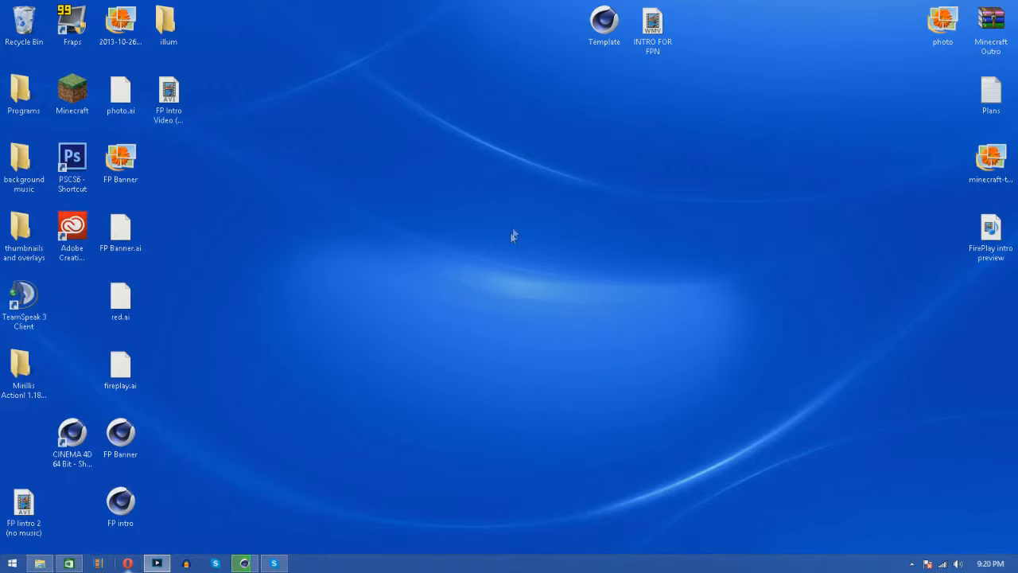
{"action": "mouse_move", "coordinate": [287, 533]}
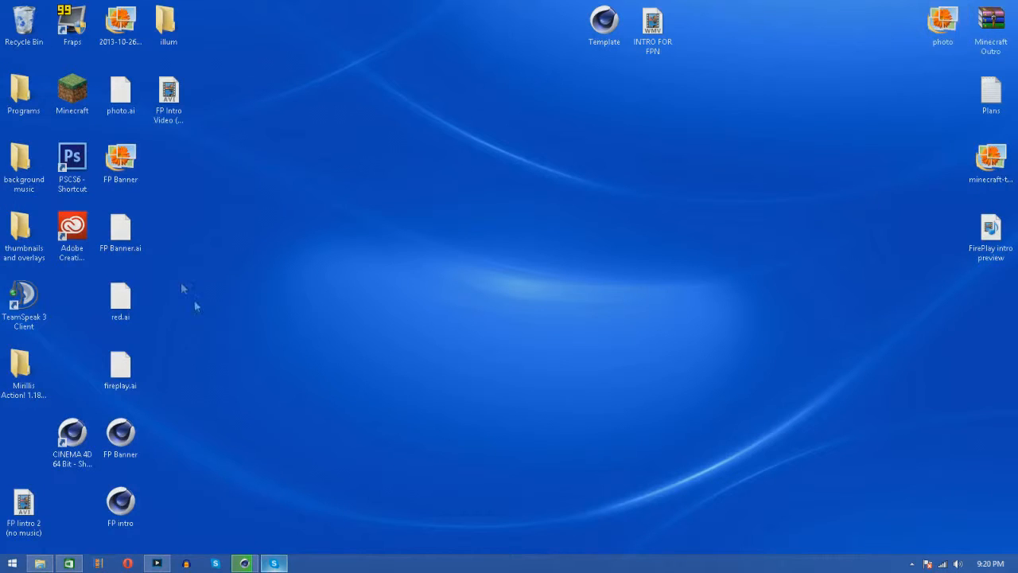
{"action": "left_click", "coordinate": [24, 298]}
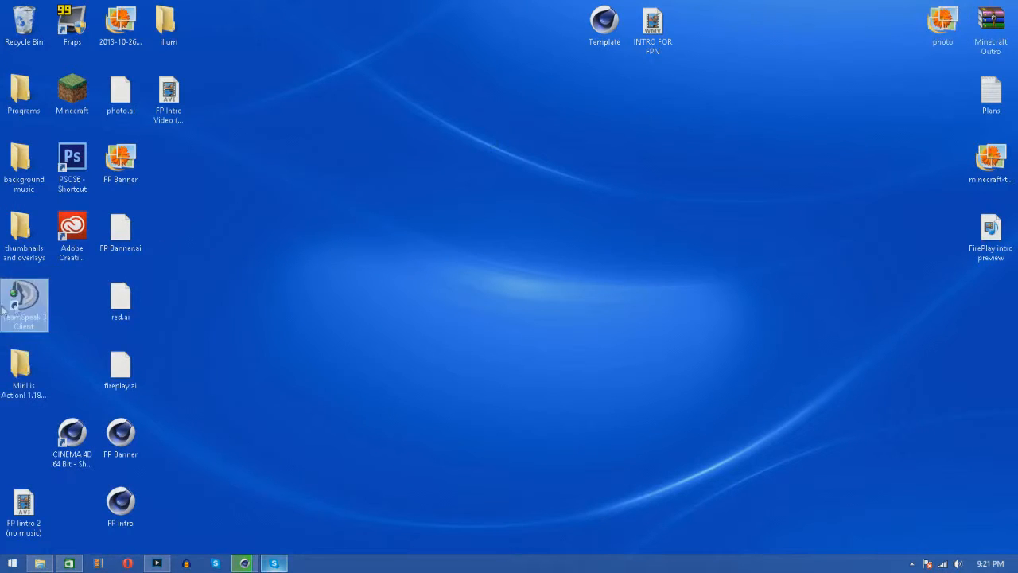
{"action": "mouse_move", "coordinate": [273, 564]}
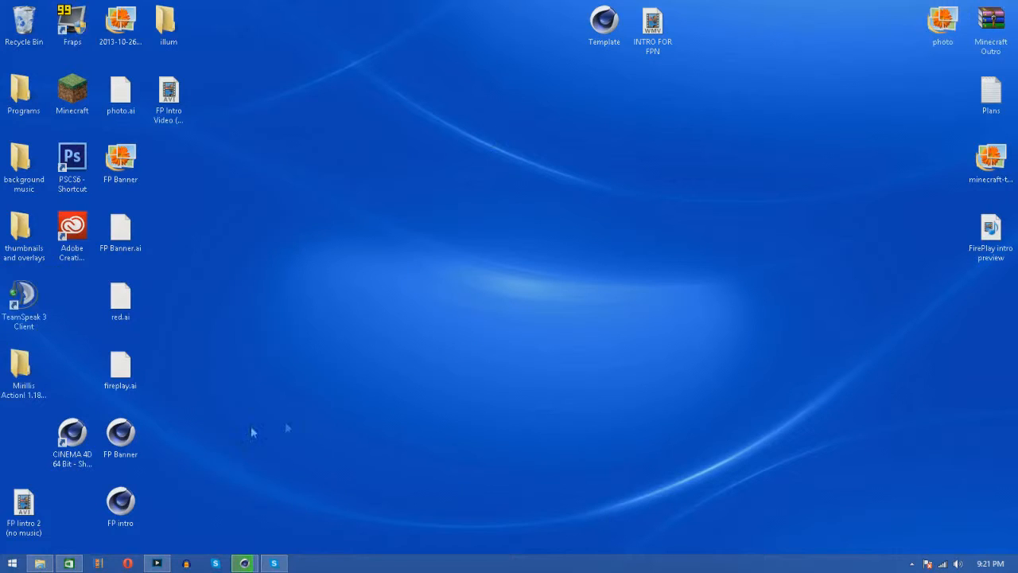
{"action": "left_click", "coordinate": [156, 563]}
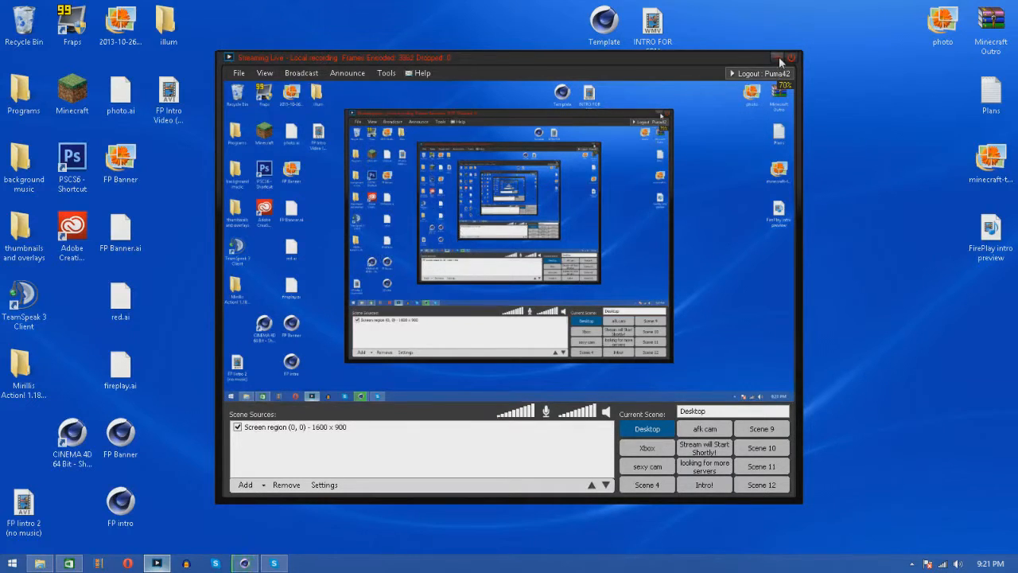
{"action": "left_click", "coordinate": [778, 57]}
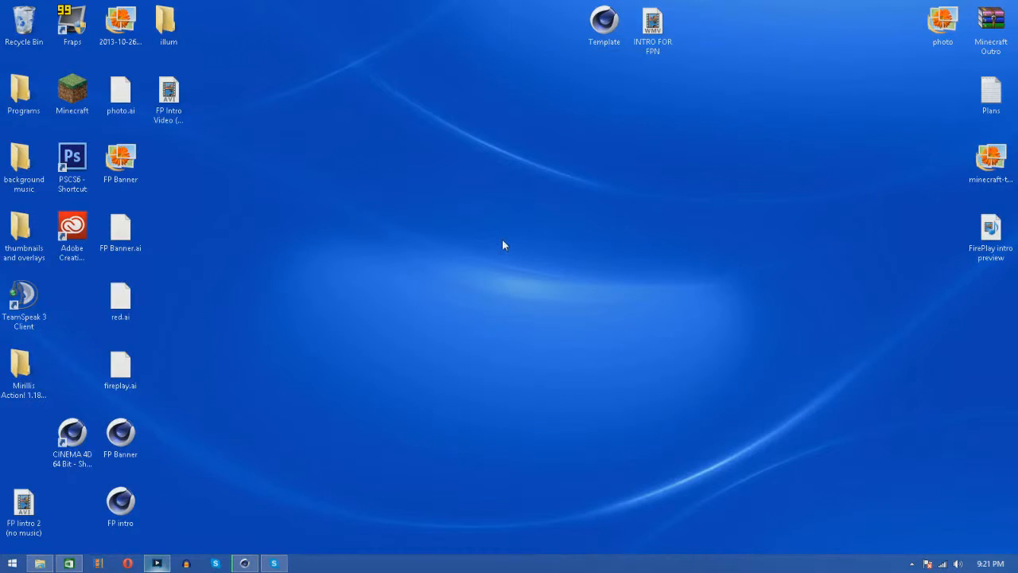
{"action": "mouse_move", "coordinate": [198, 477]}
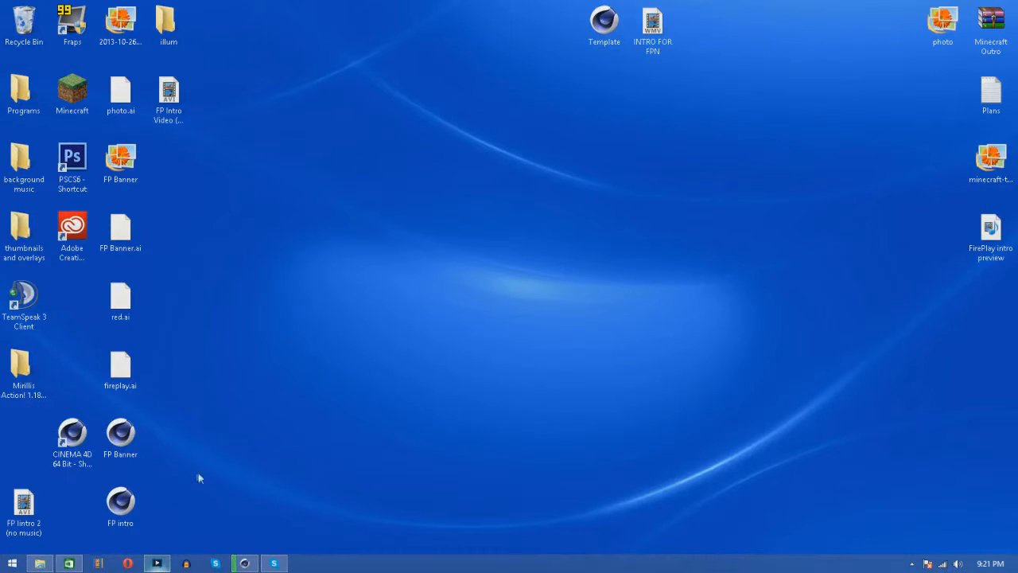
{"action": "mouse_move", "coordinate": [264, 280]}
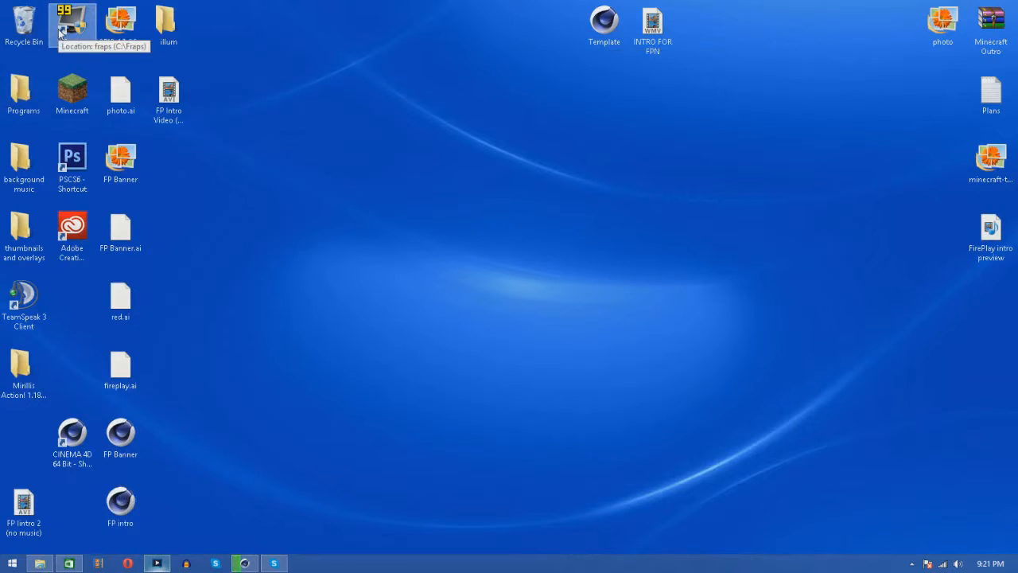
{"action": "mouse_move", "coordinate": [290, 180]}
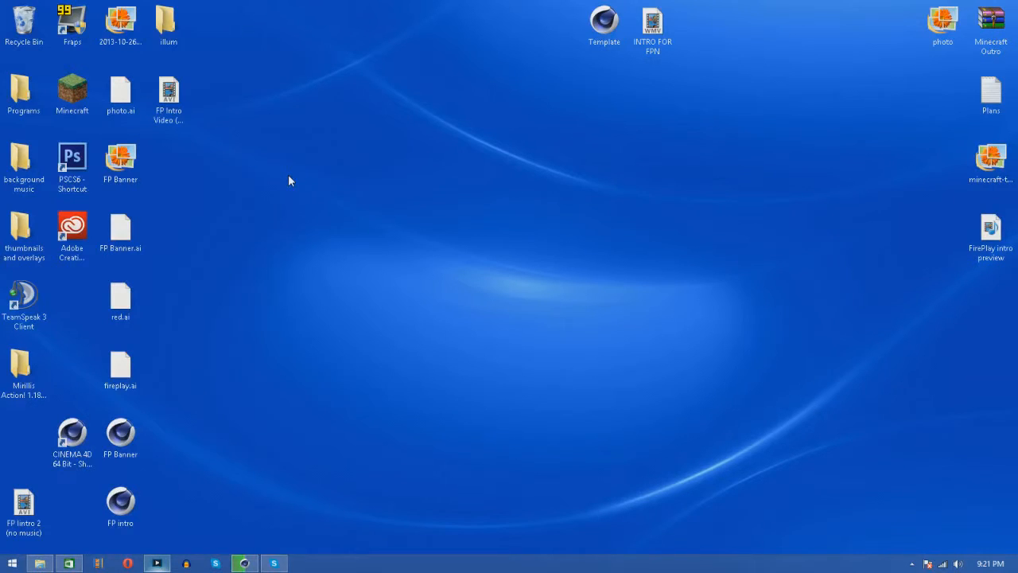
{"action": "left_click", "coordinate": [24, 92]}
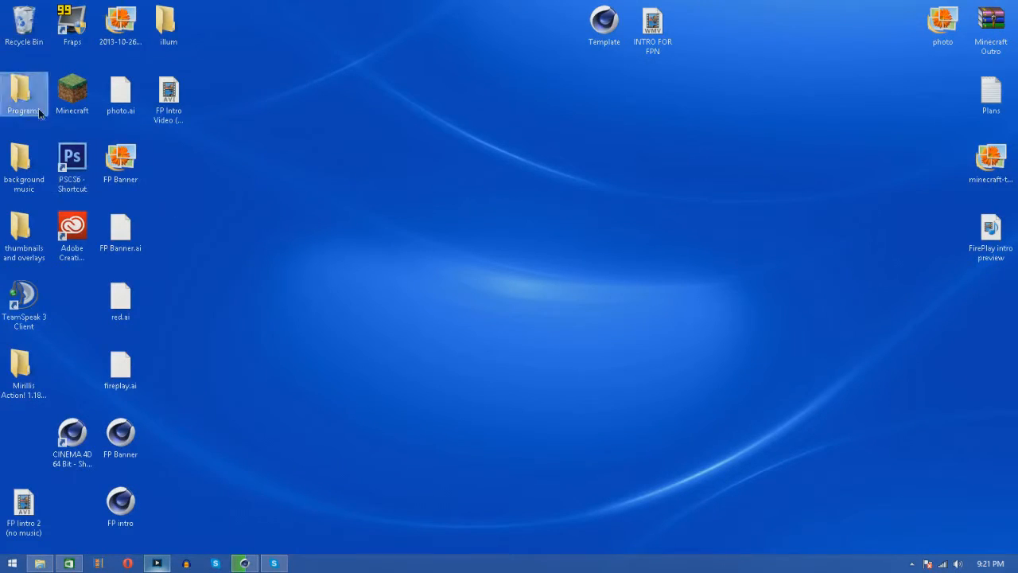
Step: Browse the Programs folder shortcuts like Handbrake, then minimize the render preview
{"action": "double_click", "coordinate": [24, 91]}
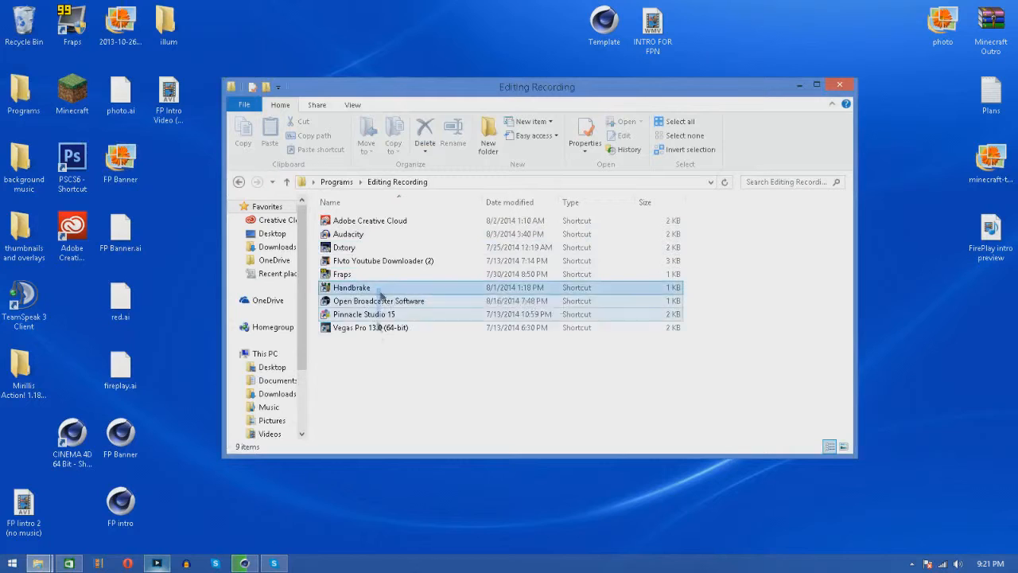
{"action": "left_click", "coordinate": [352, 287]}
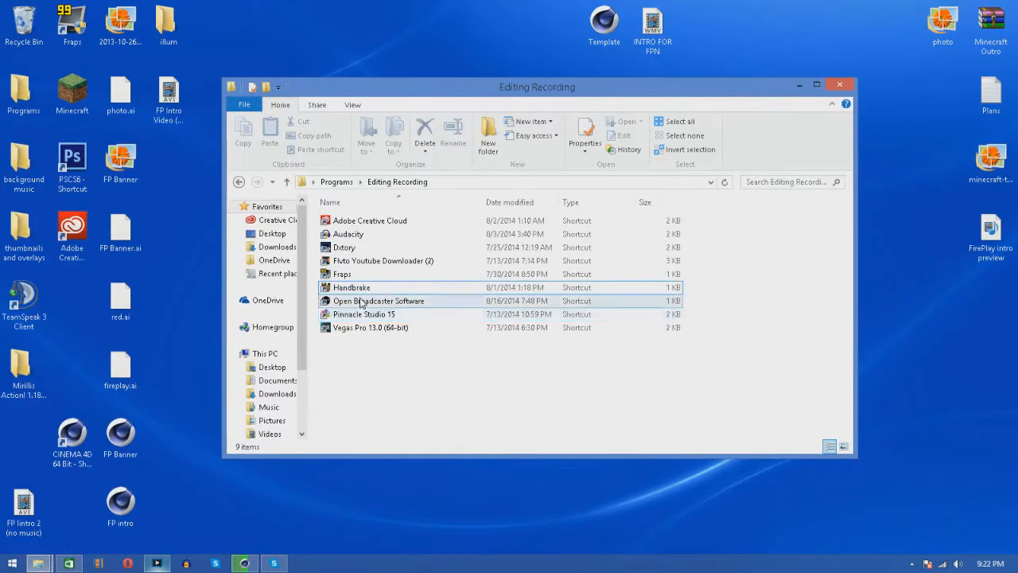
{"action": "mouse_move", "coordinate": [361, 301]}
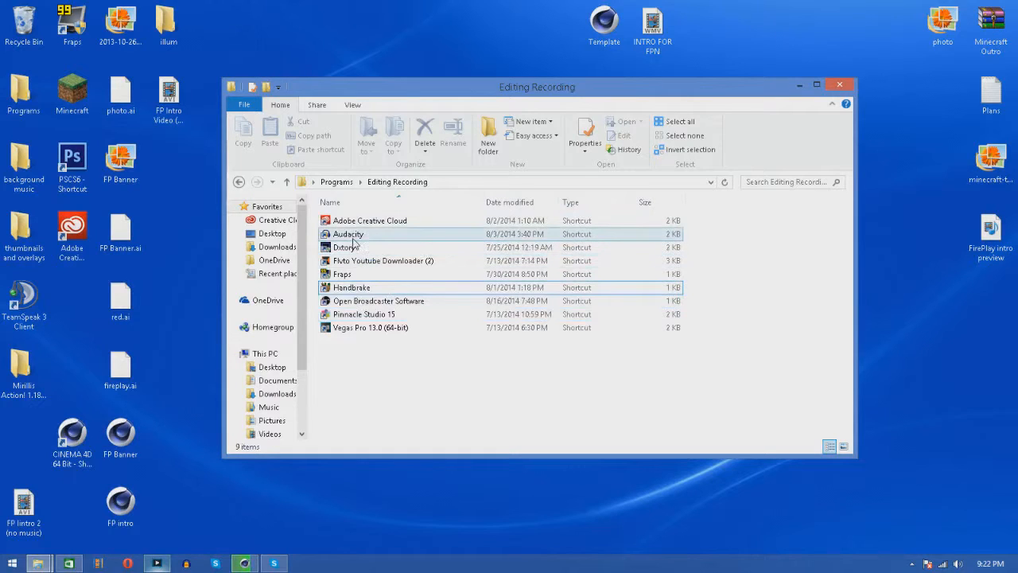
{"action": "mouse_move", "coordinate": [345, 247]}
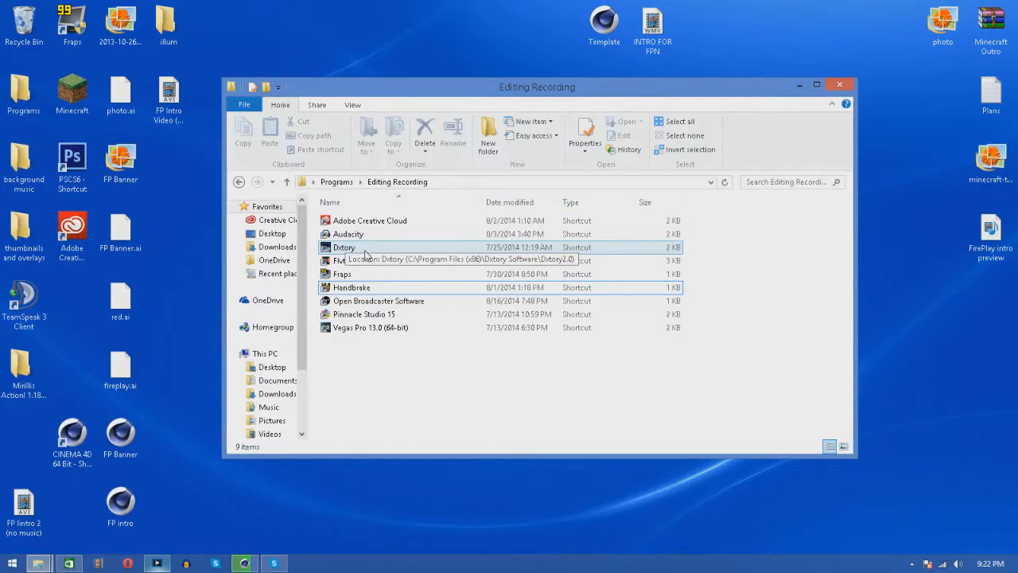
{"action": "mouse_move", "coordinate": [374, 274]}
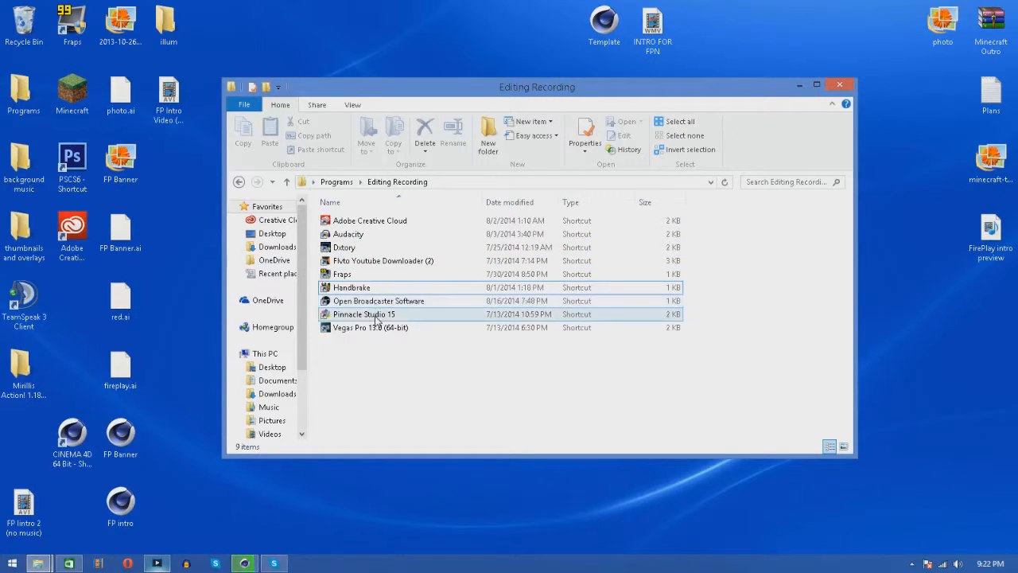
{"action": "mouse_move", "coordinate": [378, 314]}
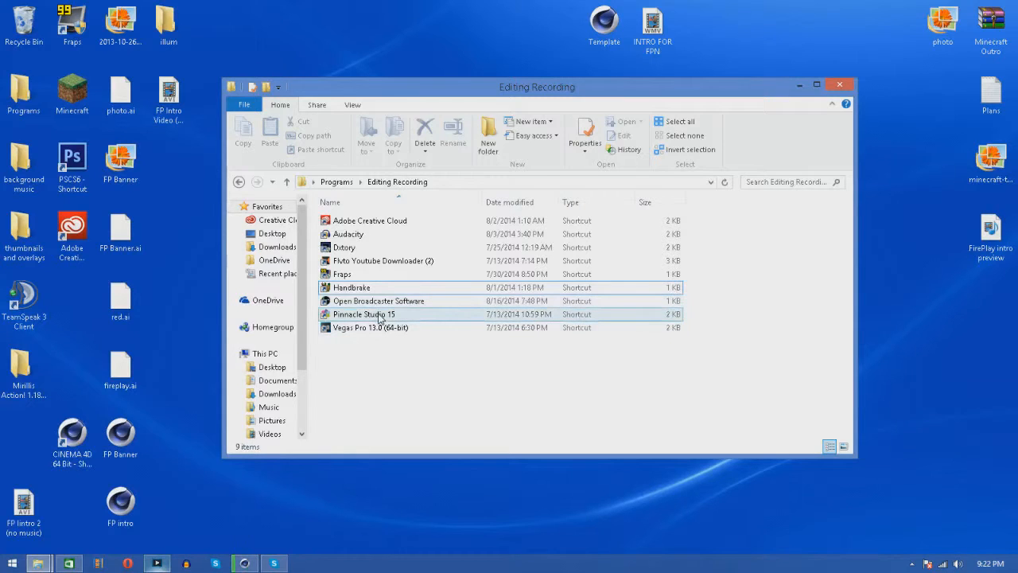
{"action": "mouse_move", "coordinate": [370, 327]}
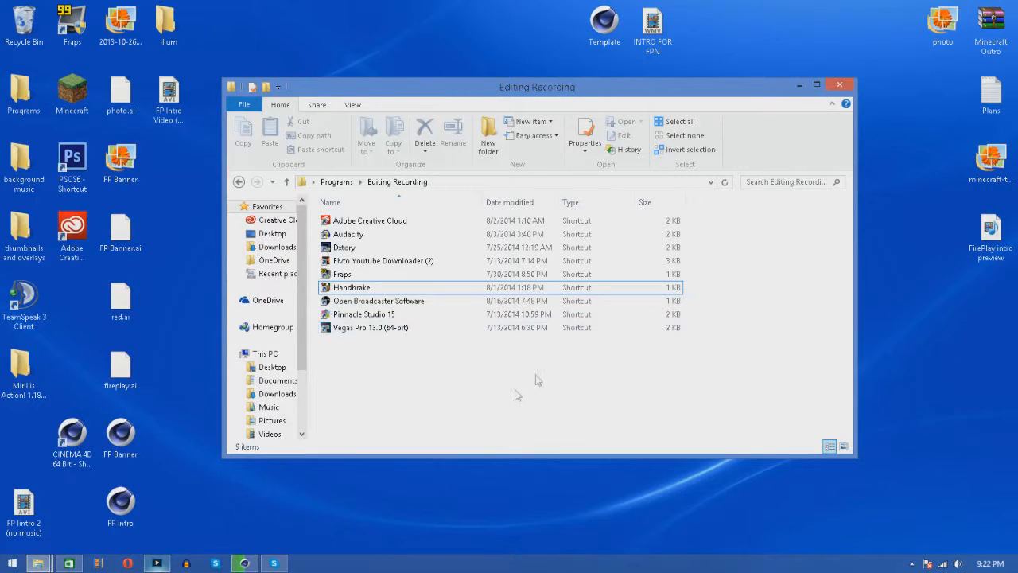
{"action": "mouse_move", "coordinate": [495, 305]}
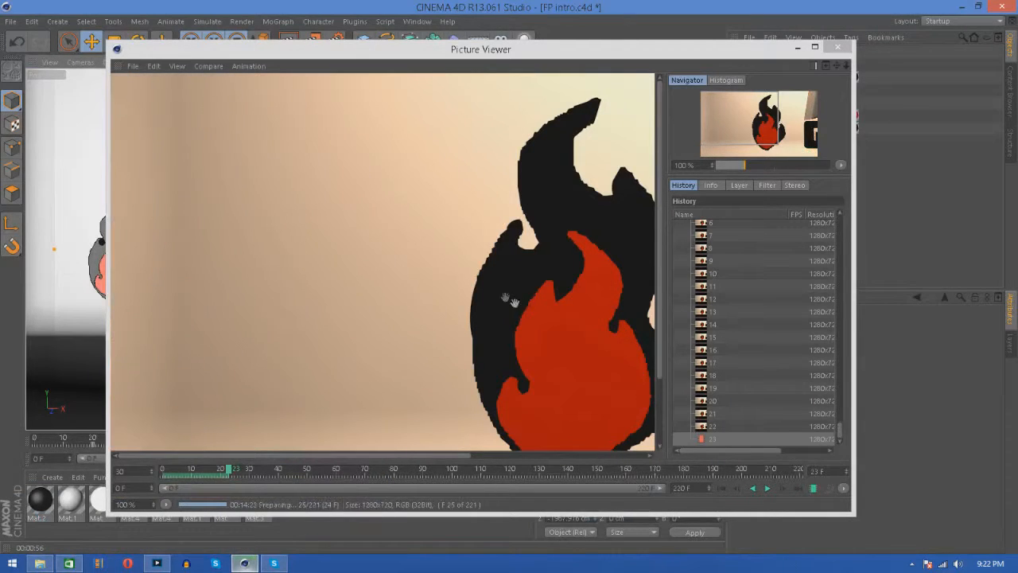
{"action": "left_click", "coordinate": [838, 45]}
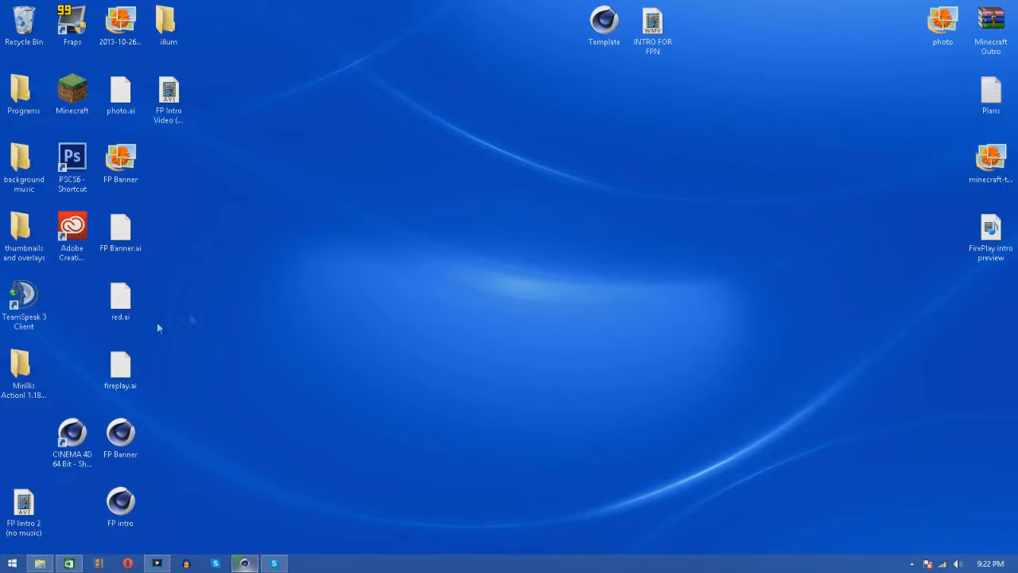
{"action": "mouse_move", "coordinate": [338, 360]}
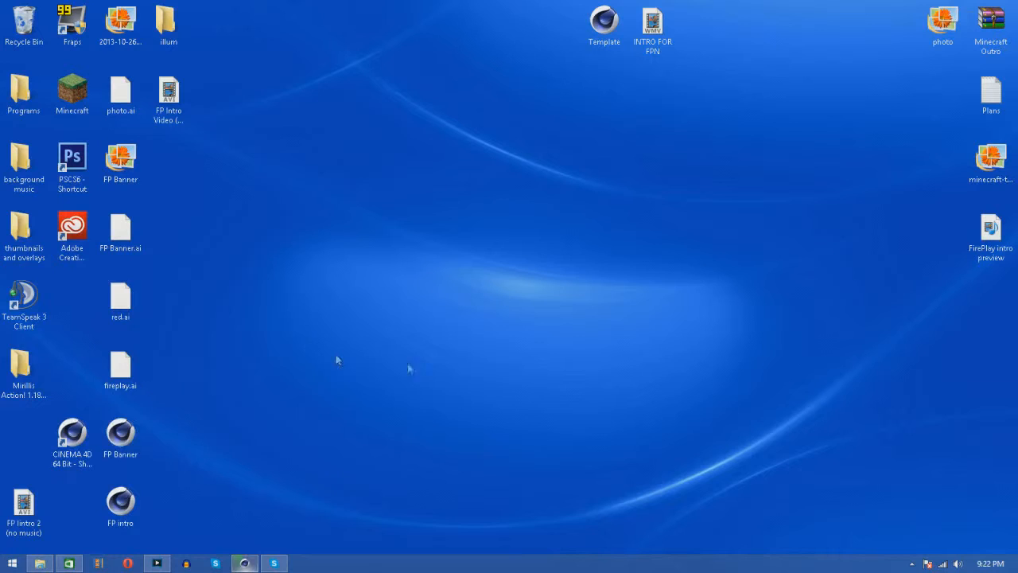
{"action": "mouse_move", "coordinate": [609, 458]}
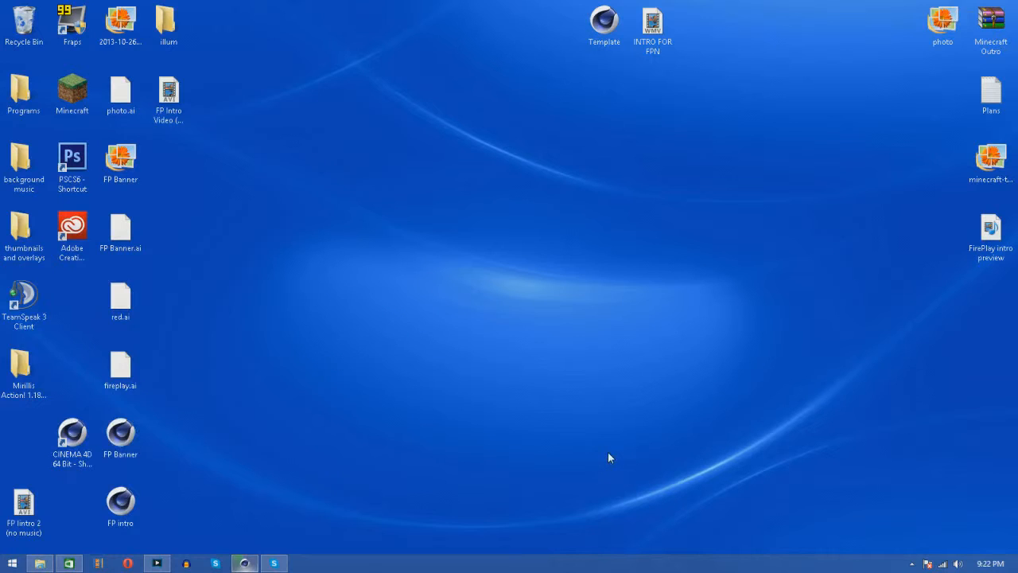
{"action": "mouse_move", "coordinate": [303, 468]}
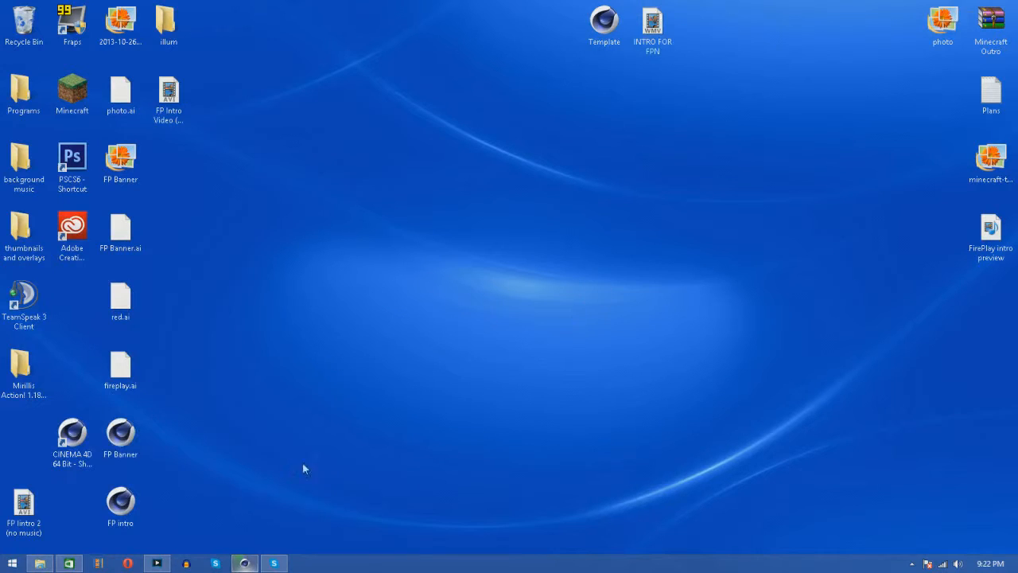
{"action": "mouse_move", "coordinate": [213, 284]}
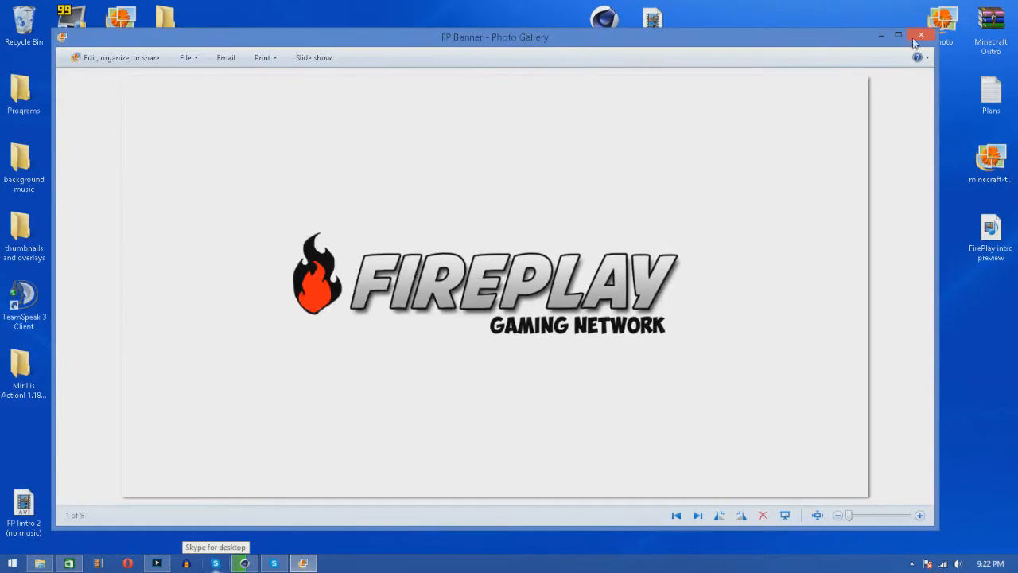
{"action": "left_click", "coordinate": [921, 36]}
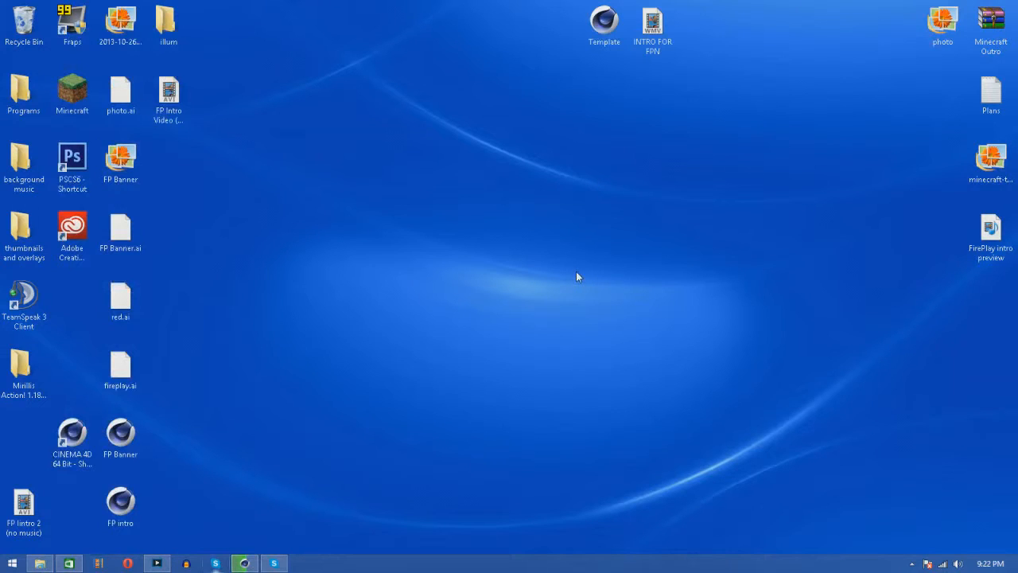
{"action": "mouse_move", "coordinate": [471, 242]}
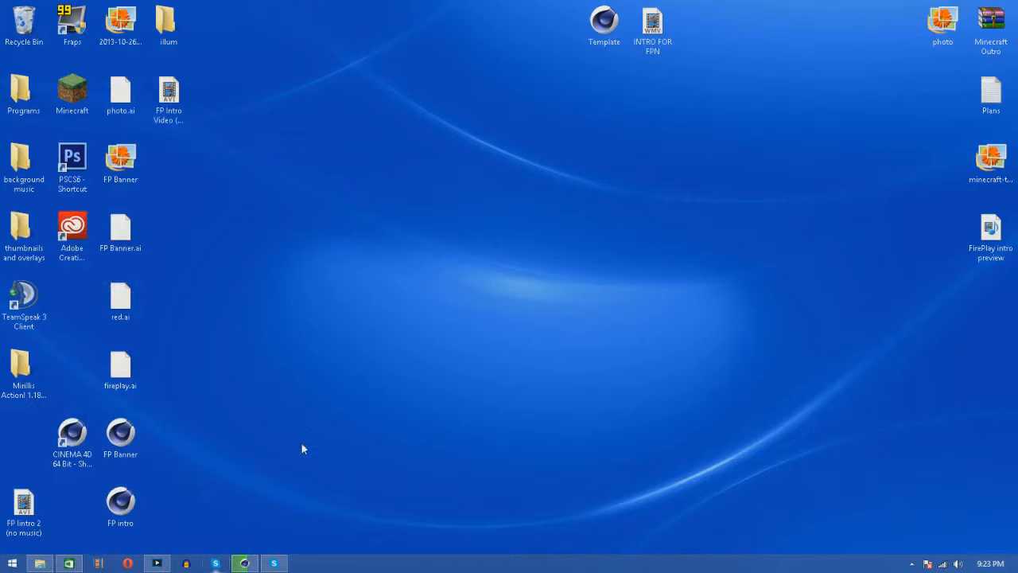
{"action": "mouse_move", "coordinate": [258, 412]}
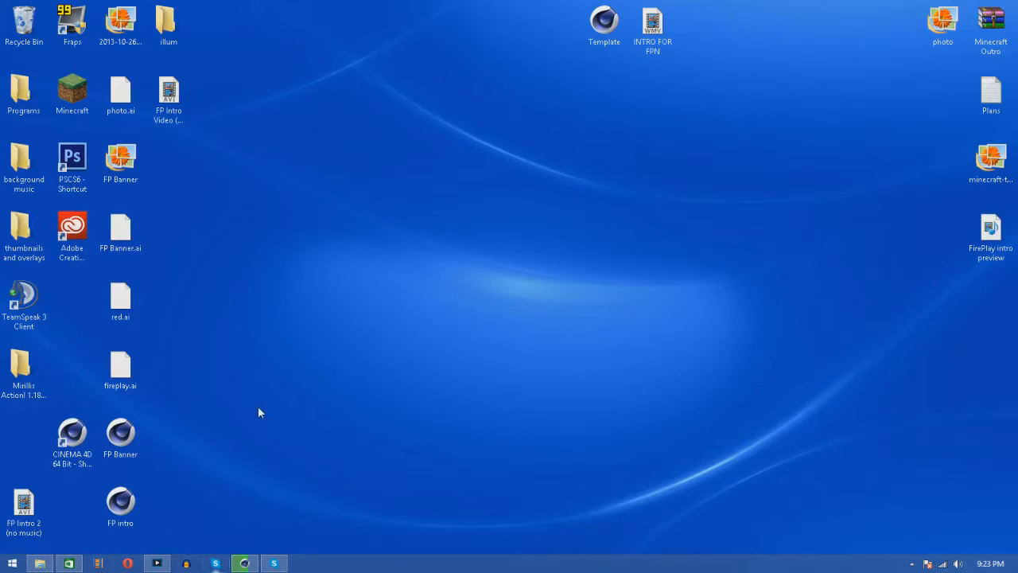
{"action": "mouse_move", "coordinate": [301, 430]}
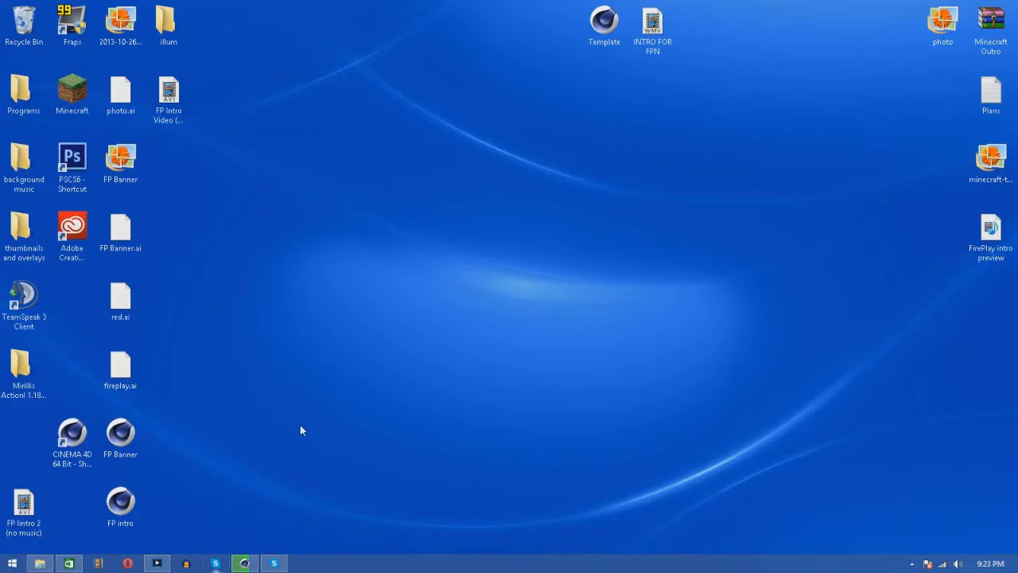
{"action": "mouse_move", "coordinate": [289, 416]}
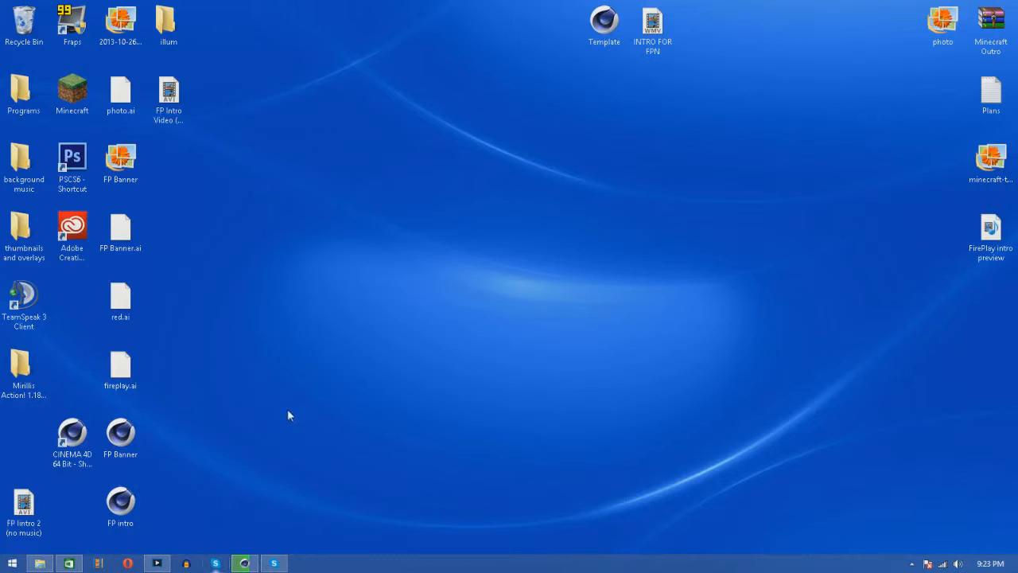
{"action": "mouse_move", "coordinate": [289, 409]}
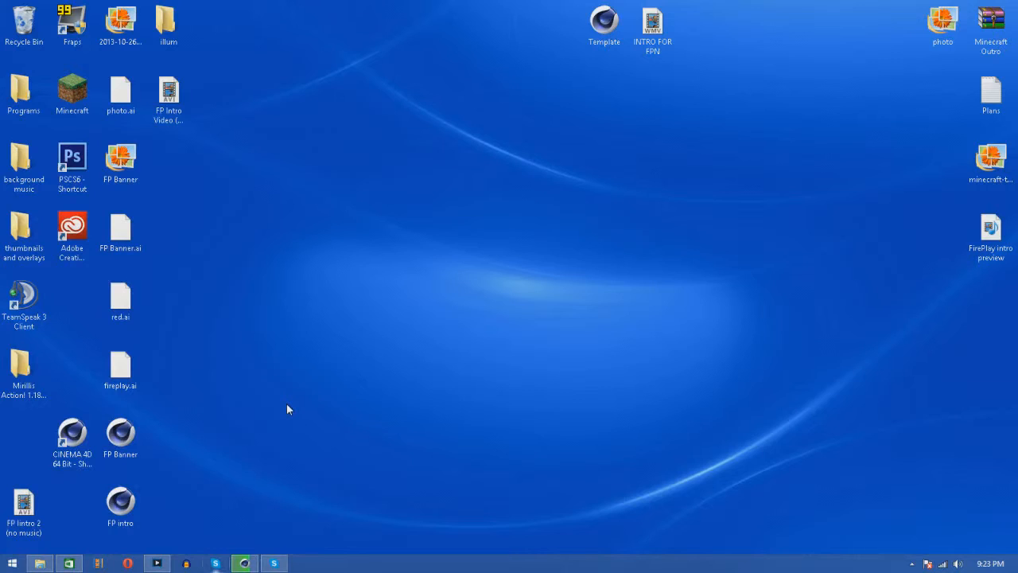
{"action": "mouse_move", "coordinate": [288, 402]}
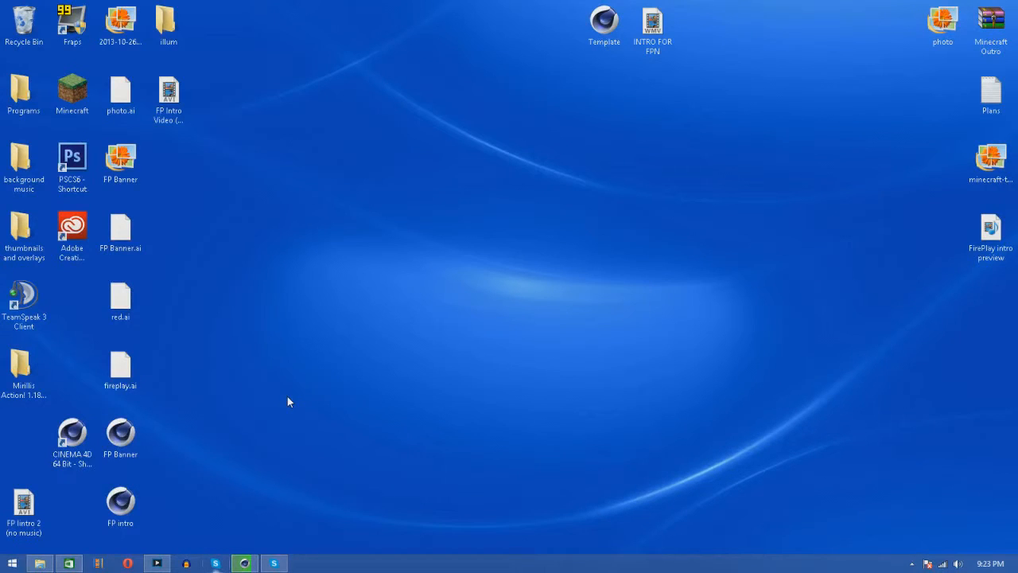
Step: Shift the PSCS6 shortcut out and back, then delete the Mirillis Action folder
{"action": "left_click", "coordinate": [73, 163]}
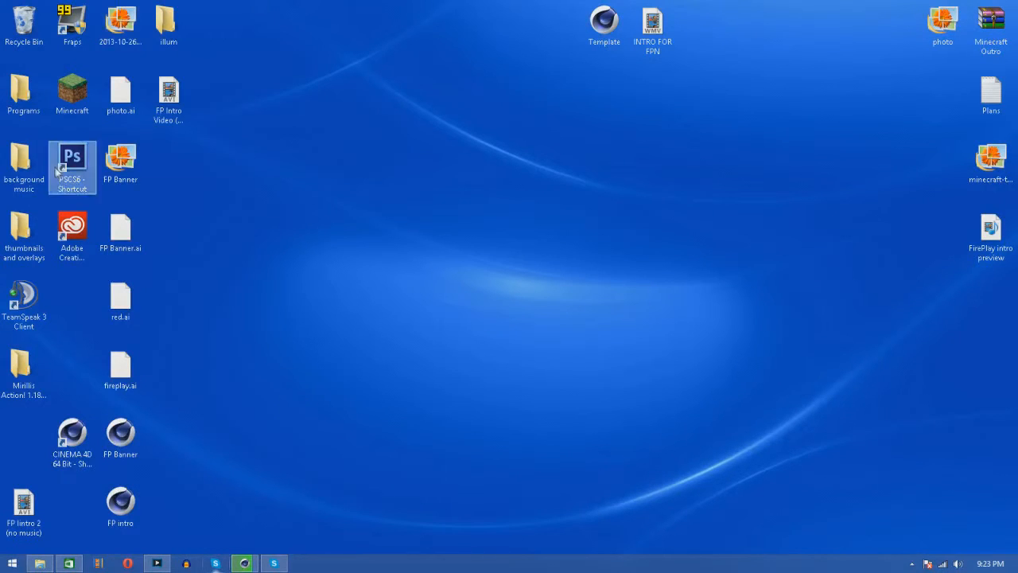
{"action": "left_click_drag", "start_coordinate": [71, 167], "coordinate": [411, 167]}
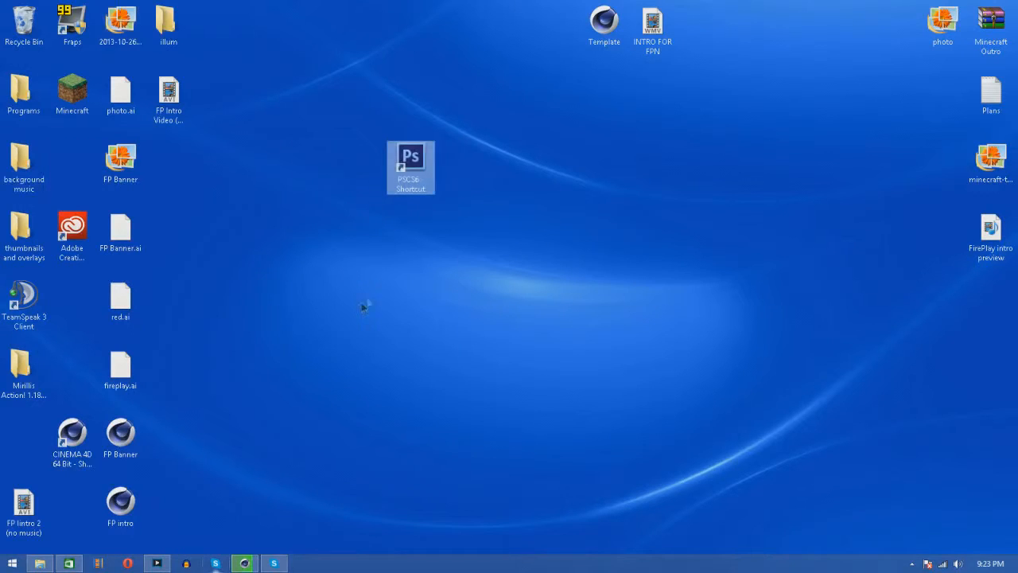
{"action": "left_click_drag", "start_coordinate": [411, 167], "coordinate": [72, 167]}
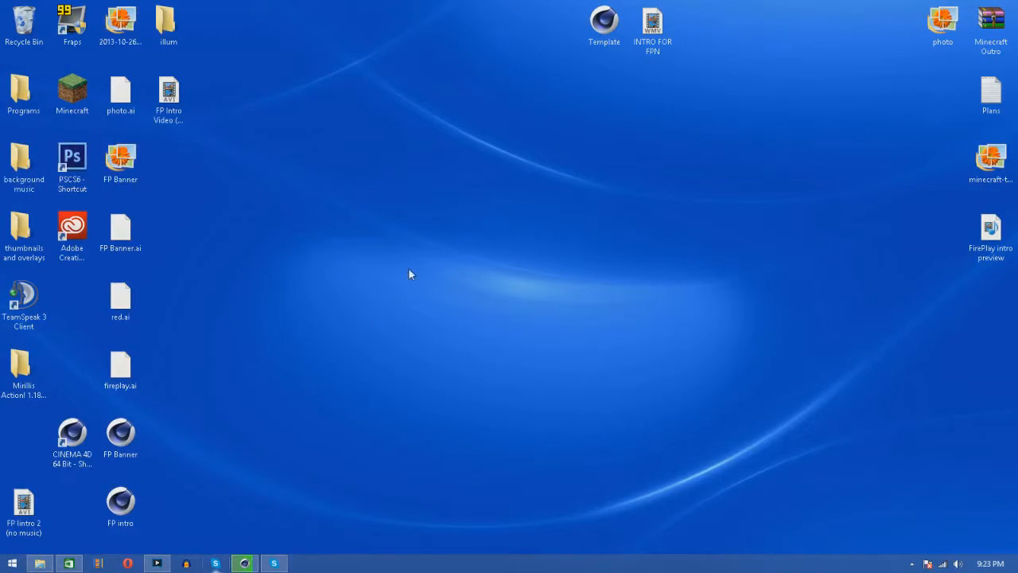
{"action": "mouse_move", "coordinate": [288, 389]}
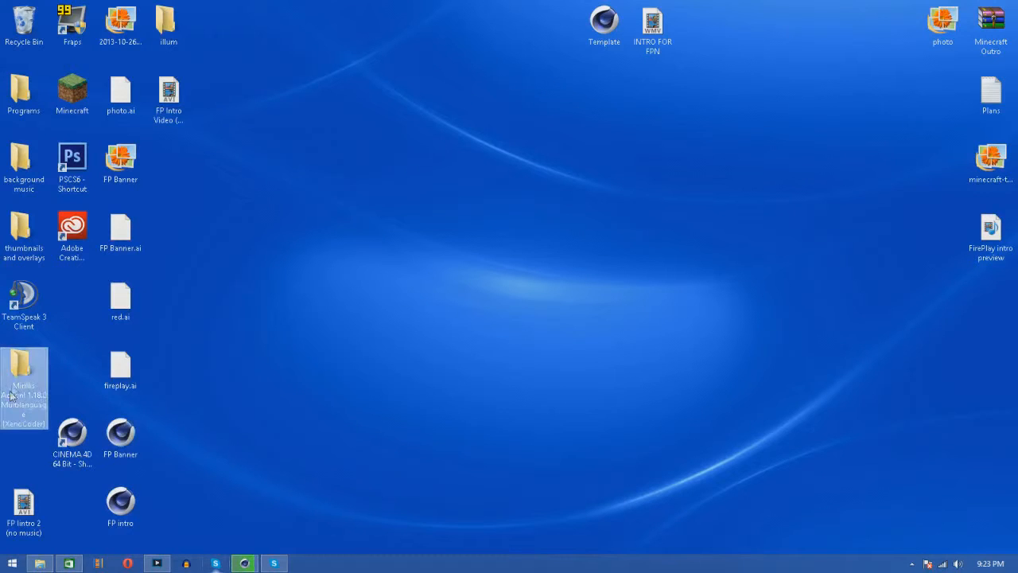
{"action": "left_click", "coordinate": [73, 436]}
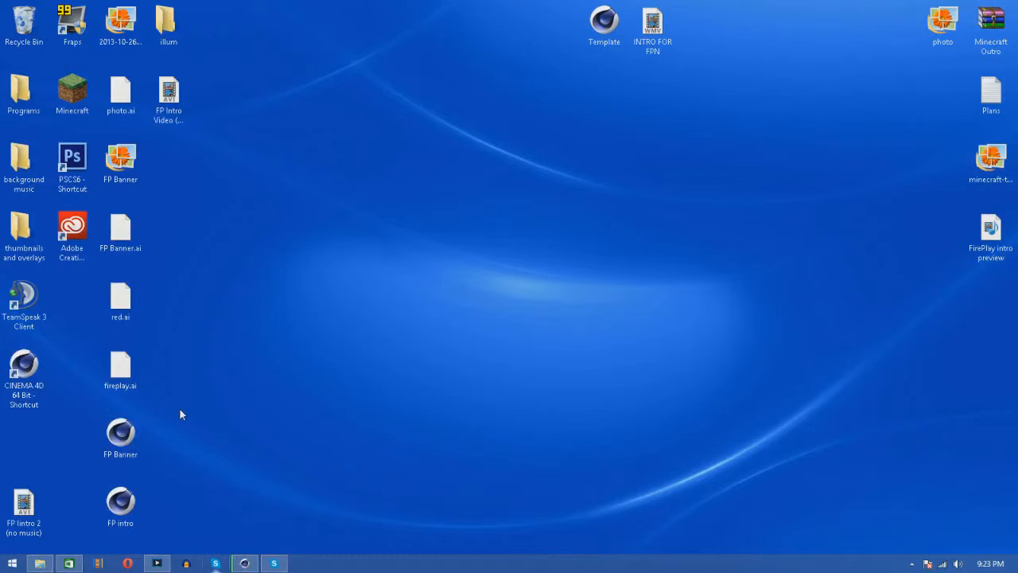
{"action": "left_click", "coordinate": [24, 92]}
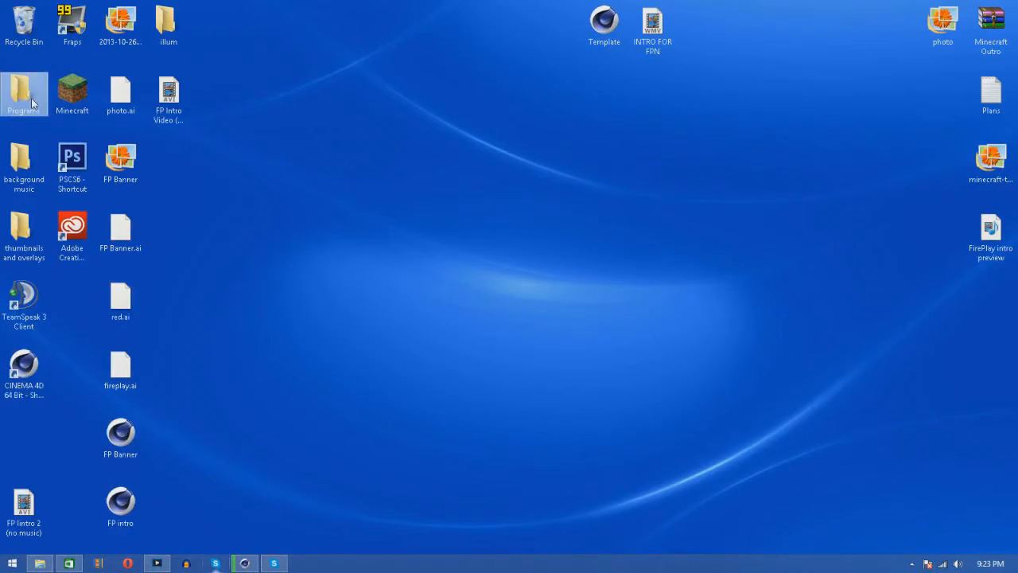
{"action": "double_click", "coordinate": [23, 93]}
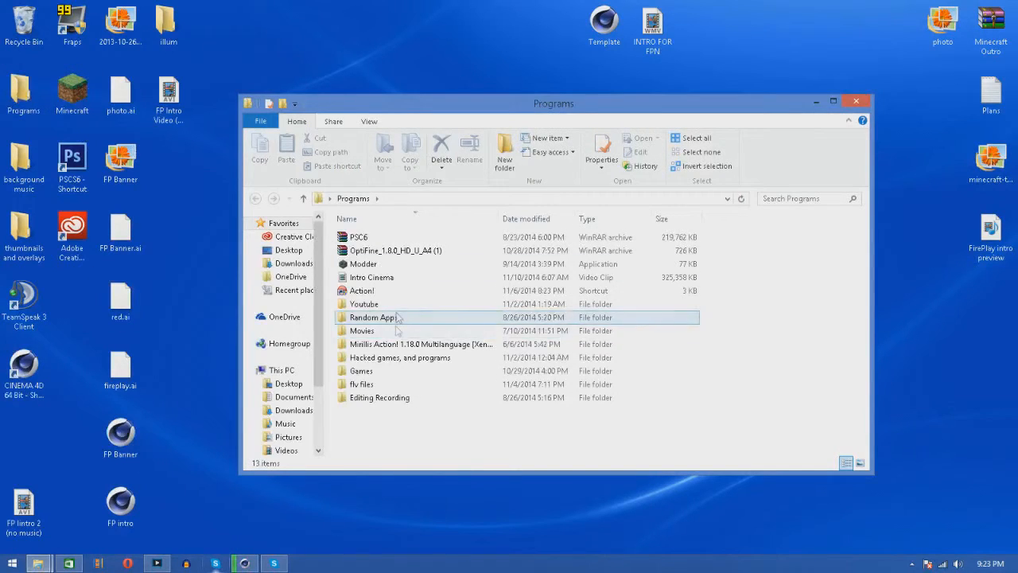
{"action": "left_click", "coordinate": [390, 384]}
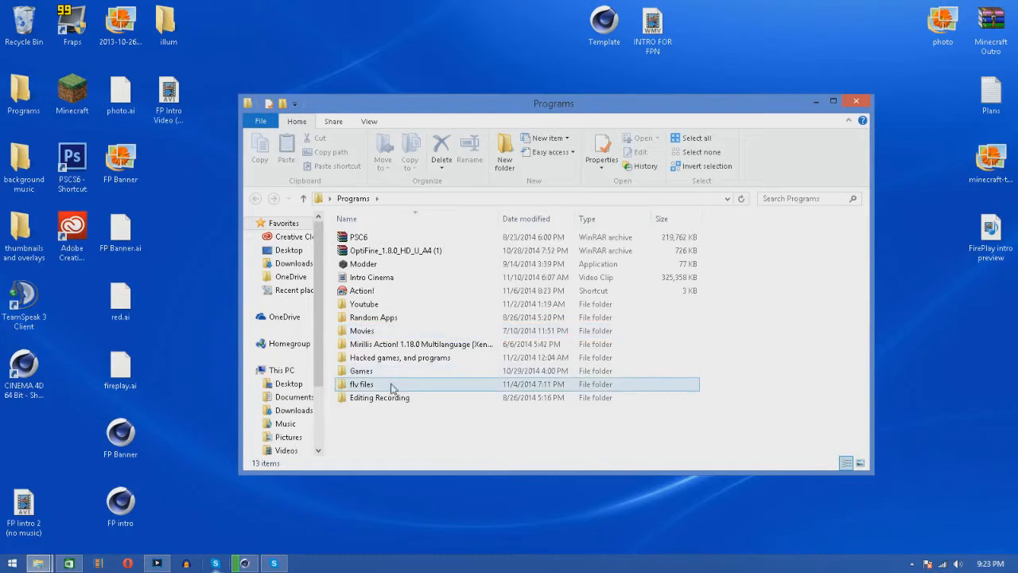
{"action": "double_click", "coordinate": [380, 397]}
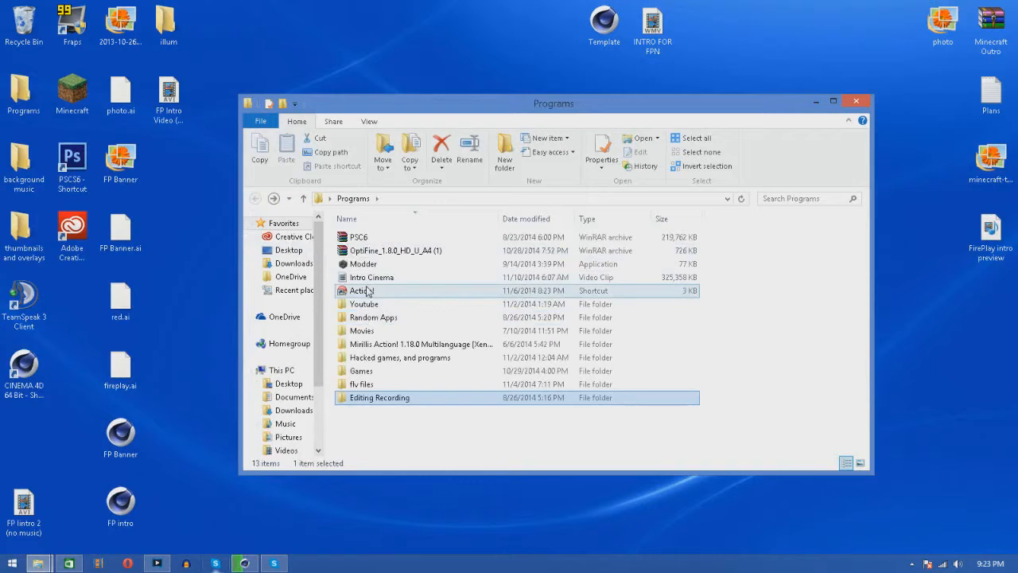
{"action": "double_click", "coordinate": [364, 304]}
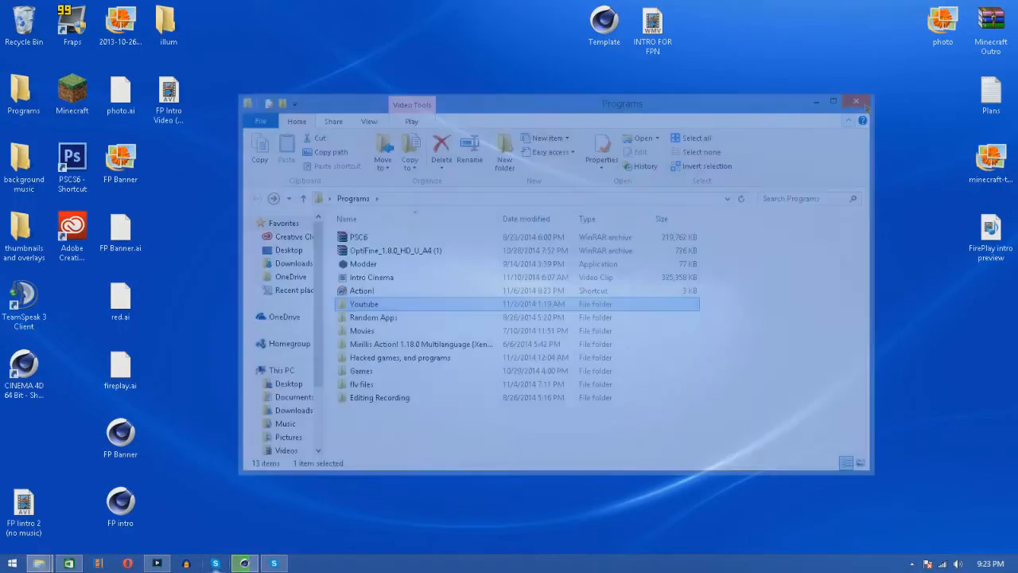
{"action": "left_click", "coordinate": [856, 103]}
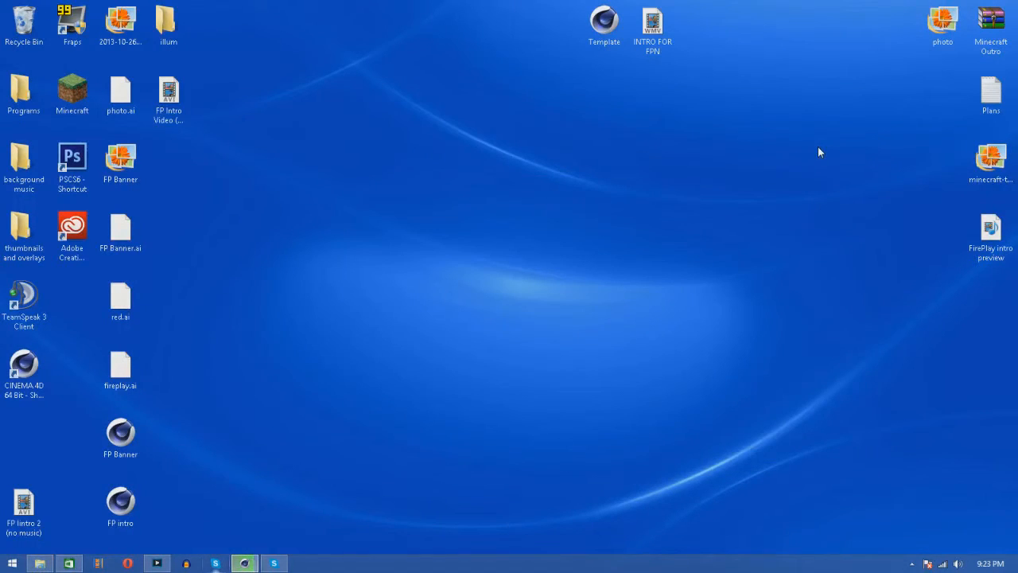